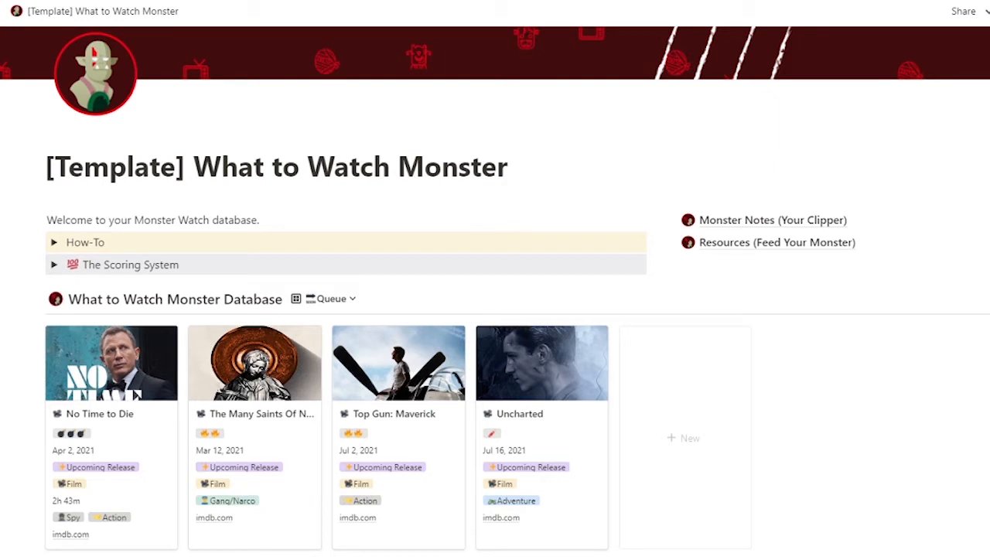
Expand and collapse the How-To instructions and The Scoring System explanation
scroll("down", 3)
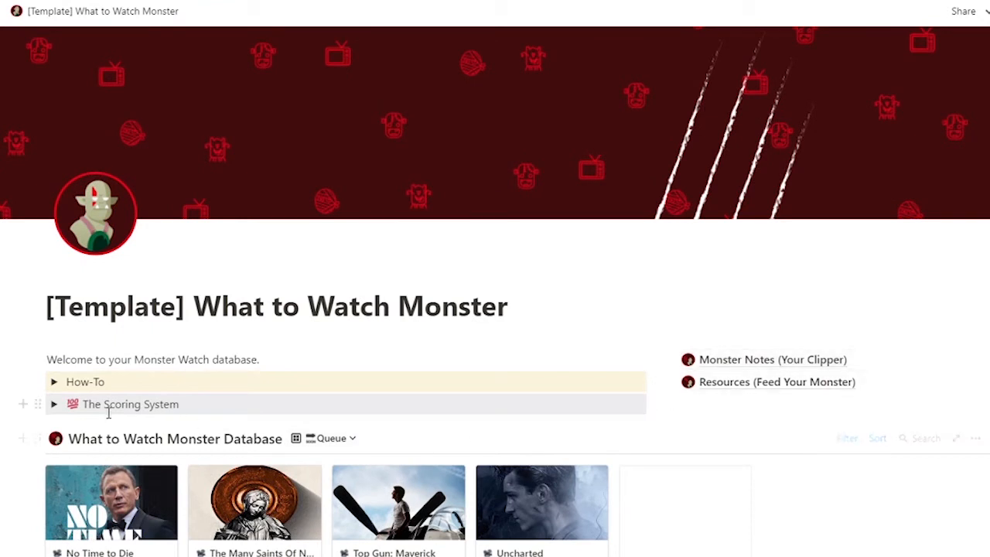
left_click(54, 382)
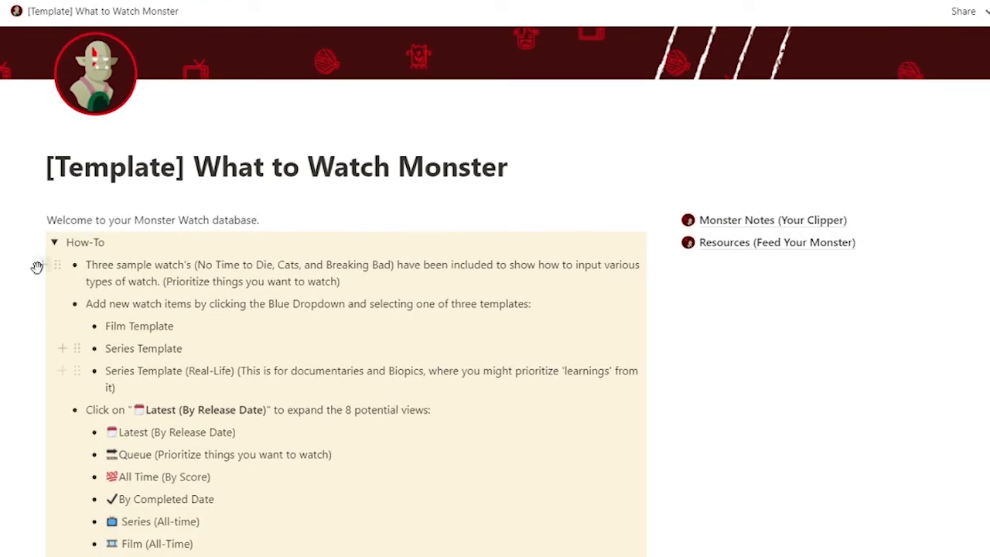
left_click(54, 242)
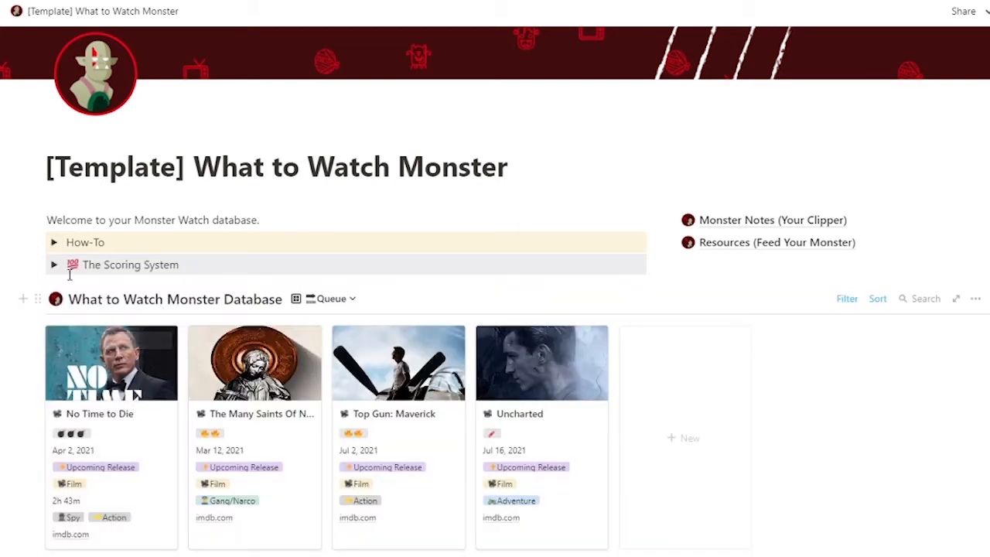
left_click(54, 264)
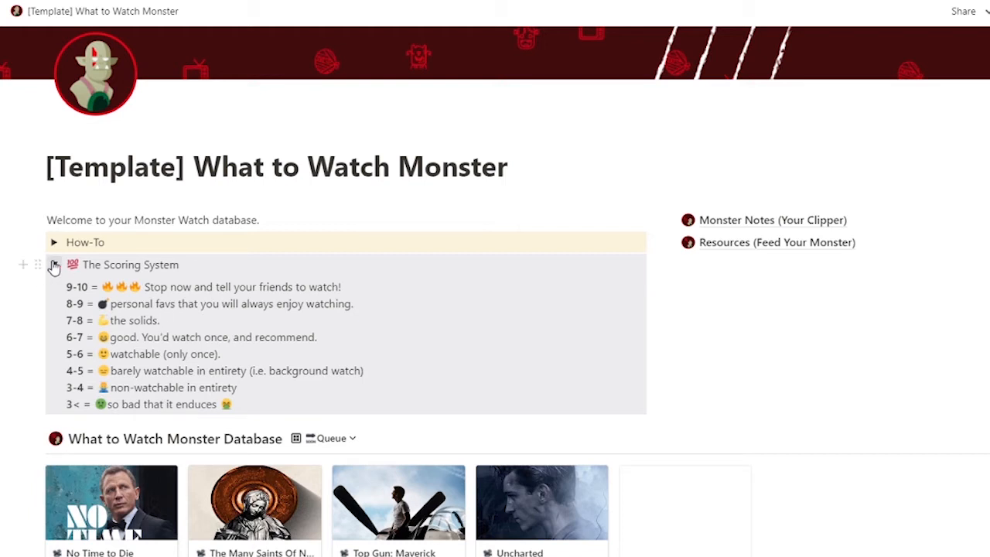
left_click(53, 265)
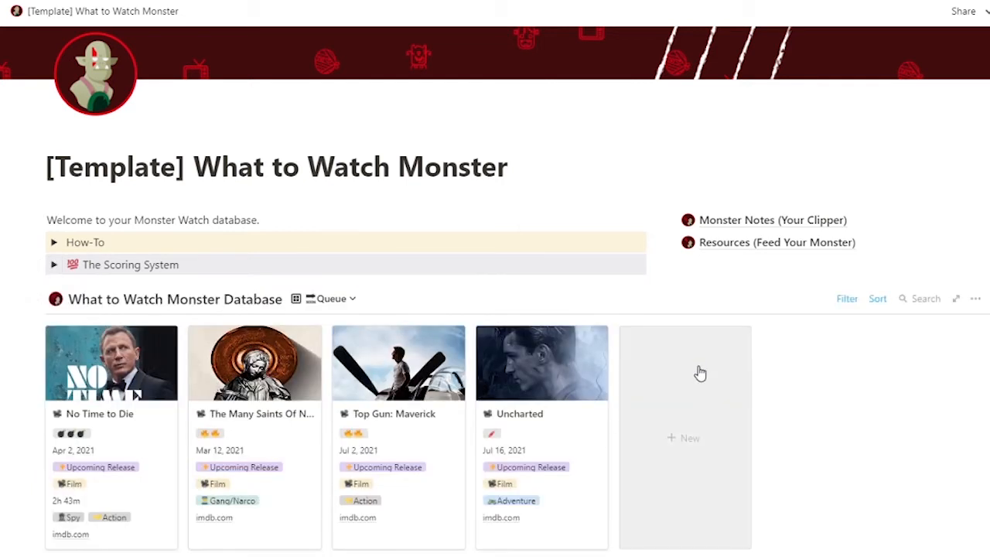
scroll("down", 3)
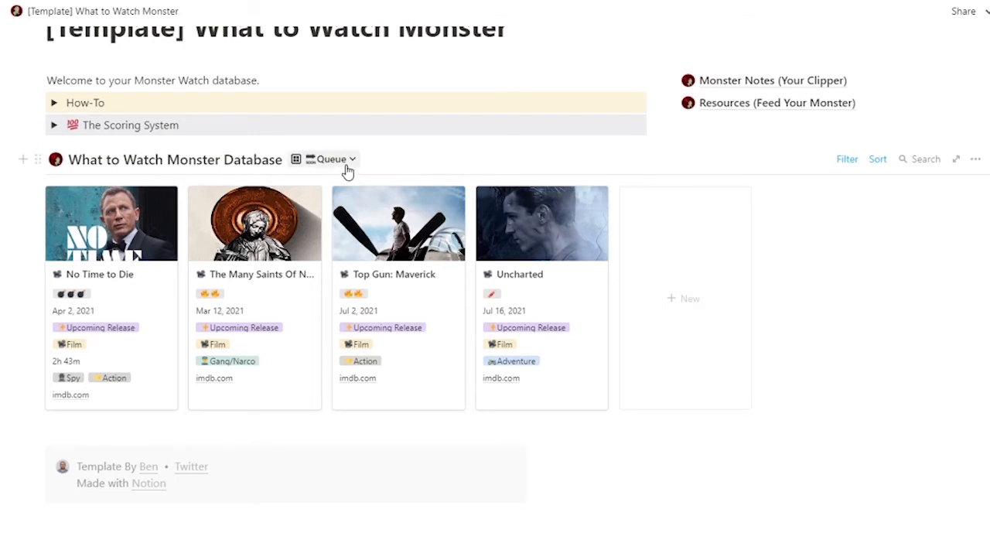
Switch through the Latest (By Release Date), All Time (By Score) and By Completed Date views
left_click(333, 158)
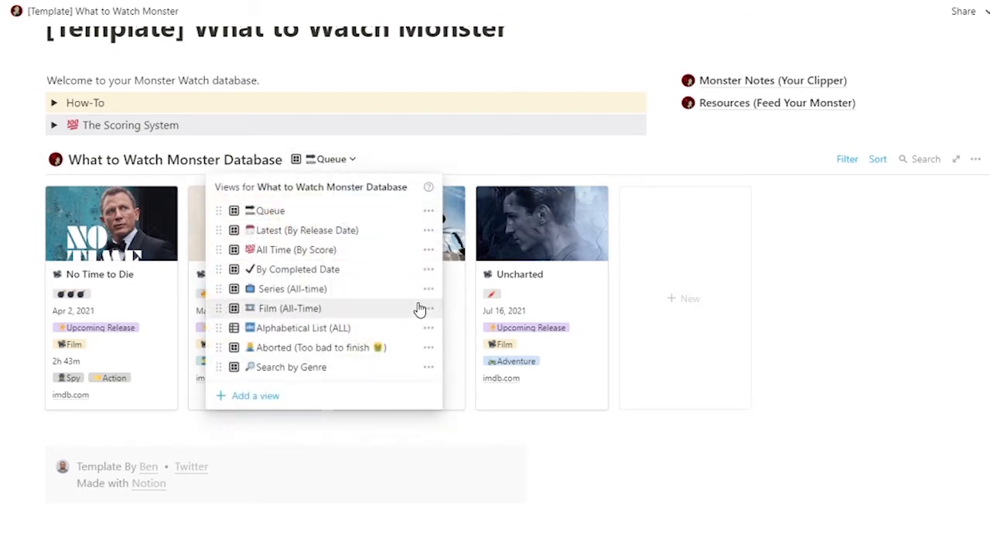
mouse_move(325, 230)
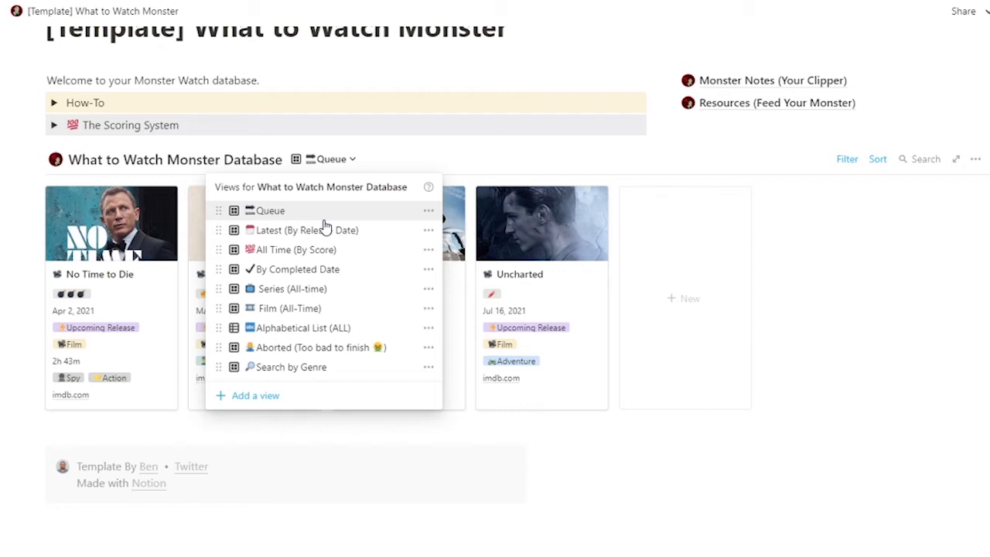
mouse_move(305, 229)
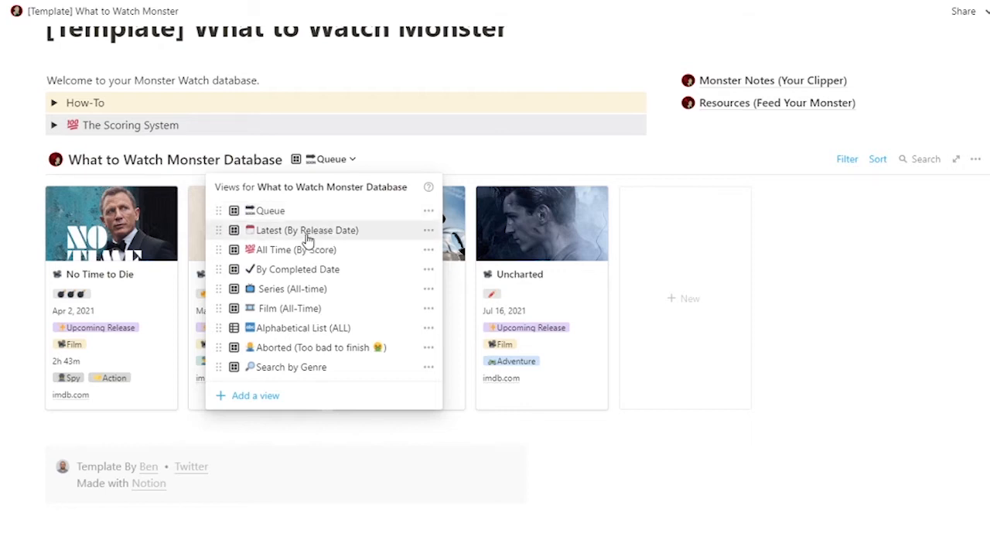
left_click(305, 230)
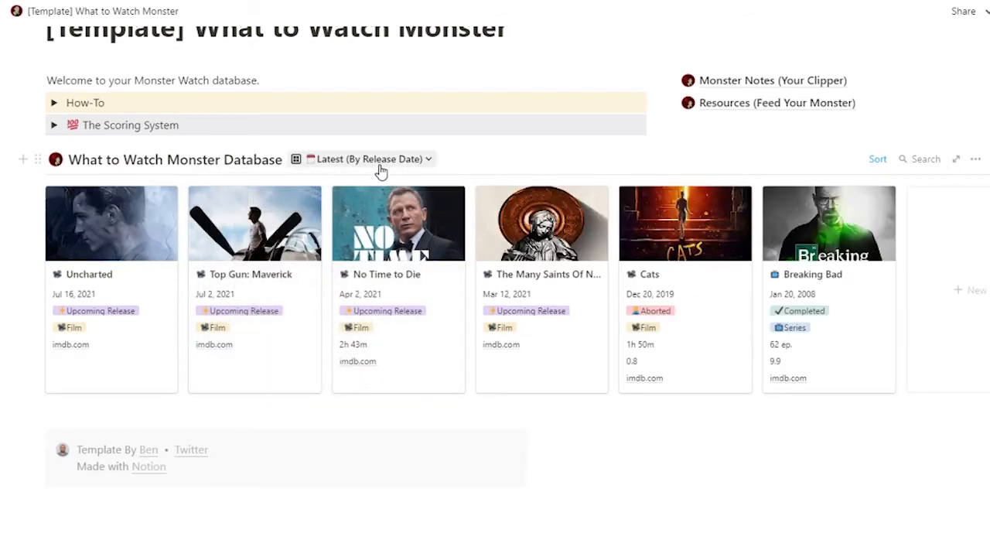
left_click(371, 158)
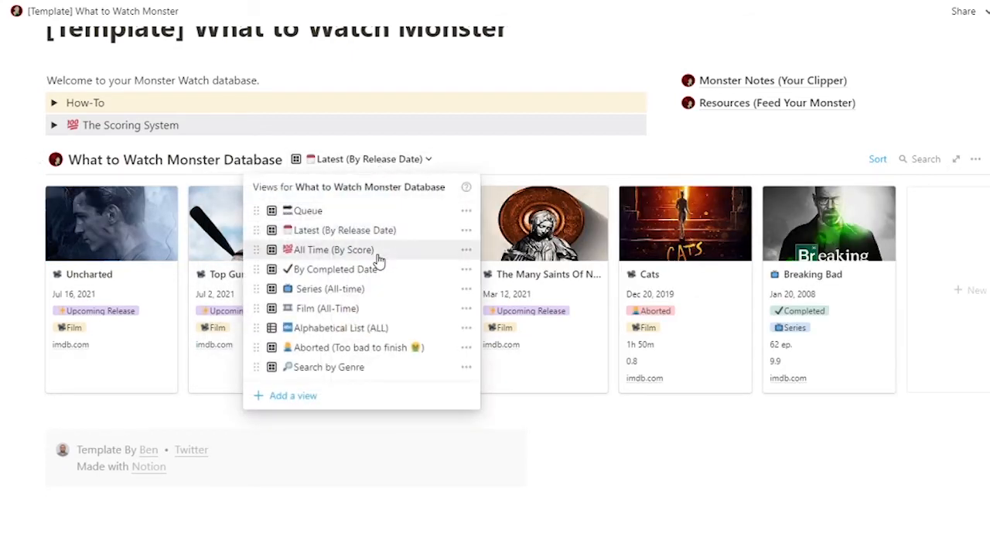
left_click(331, 249)
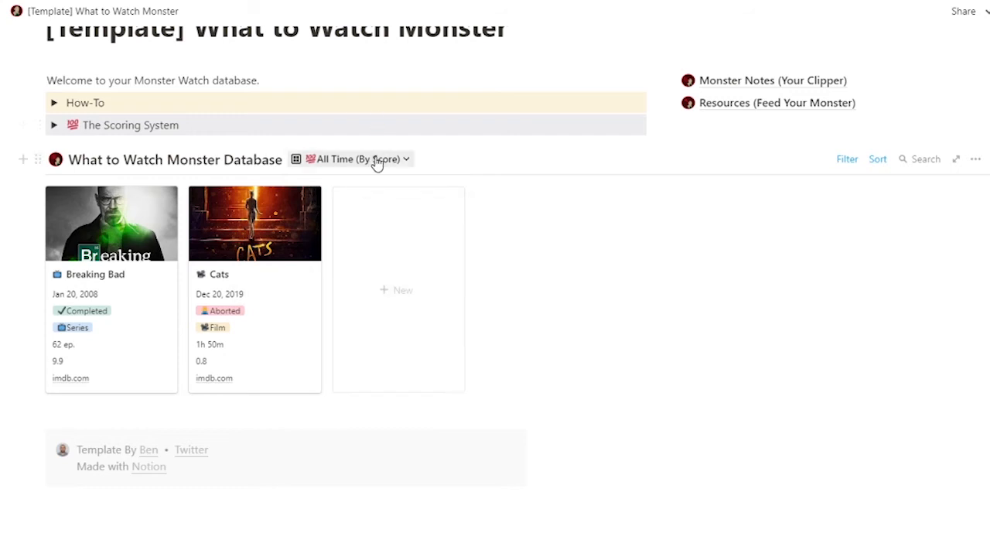
left_click(359, 158)
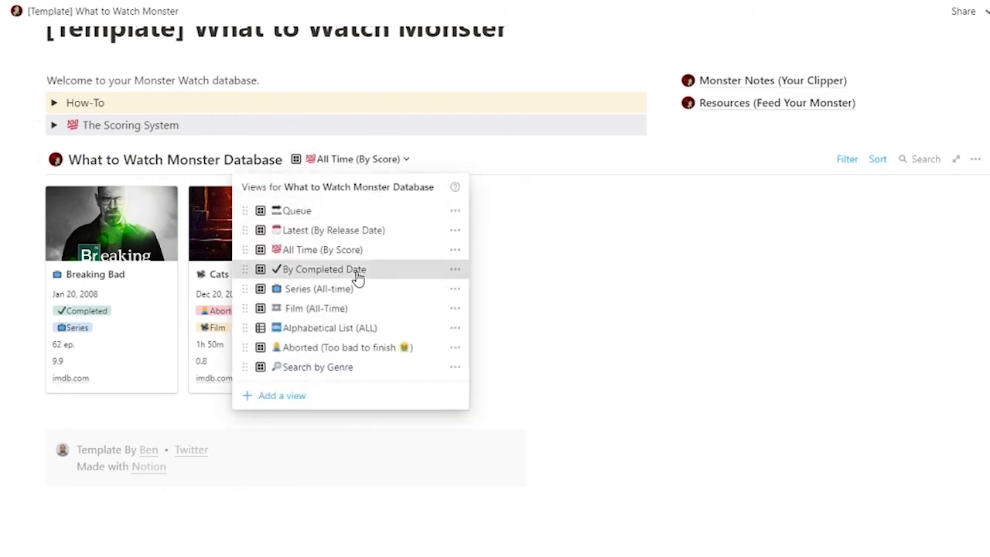
left_click(325, 269)
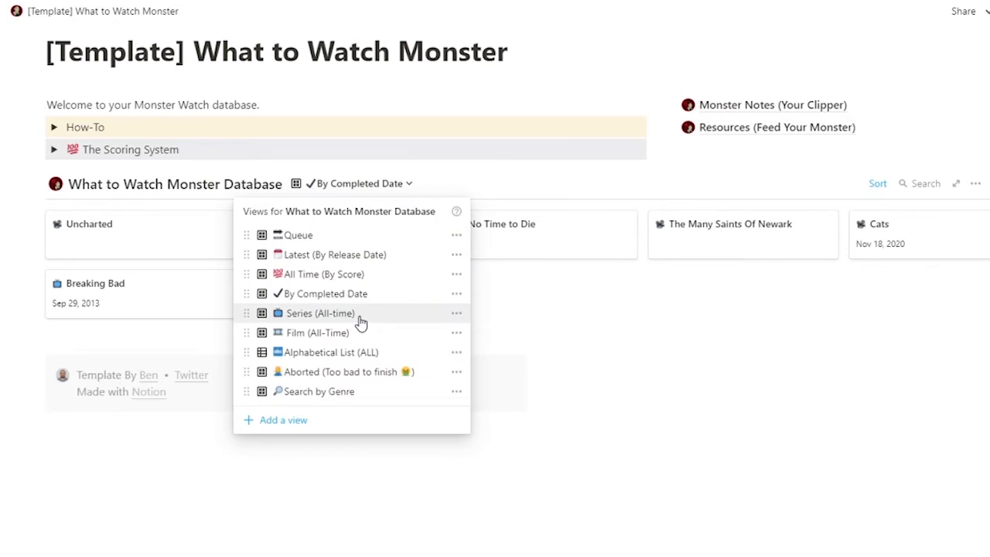
Cycle through Series, Film, Alphabetical List and Aborted views, ending on Search by Genre
left_click(319, 313)
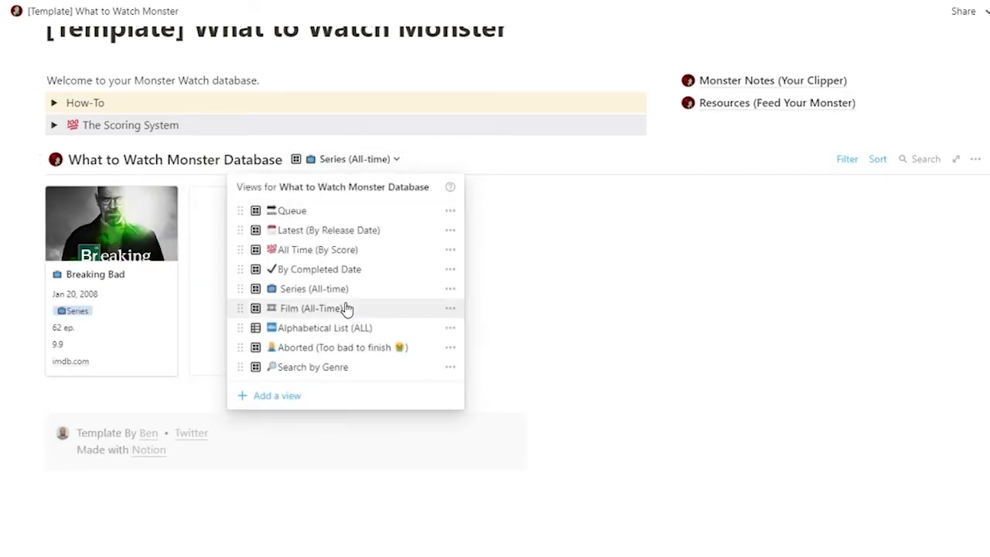
left_click(312, 308)
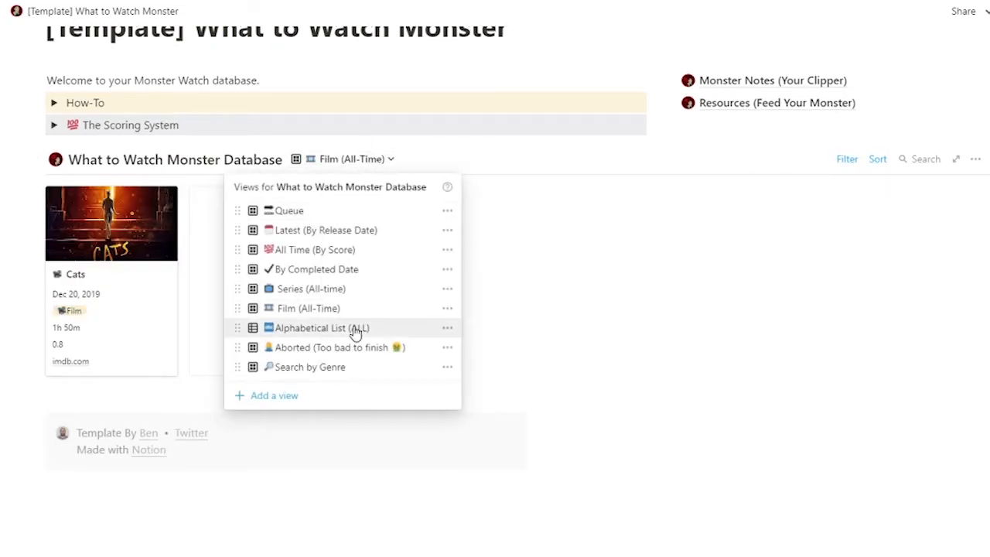
left_click(321, 327)
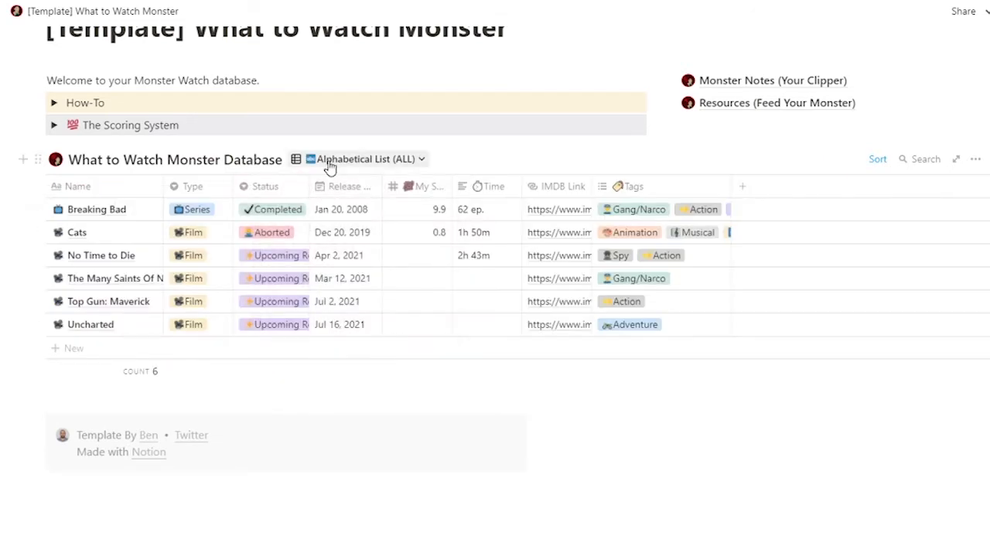
left_click(363, 160)
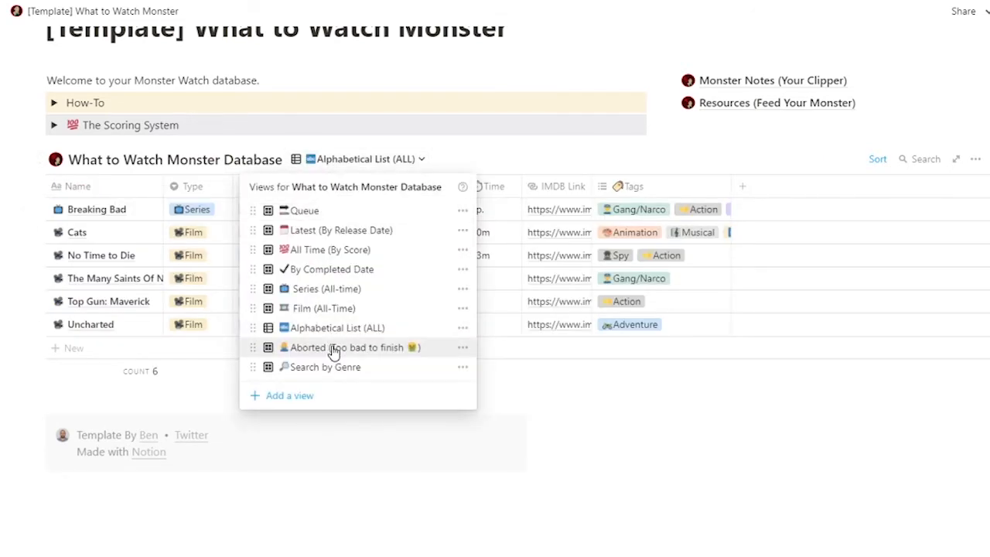
left_click(348, 347)
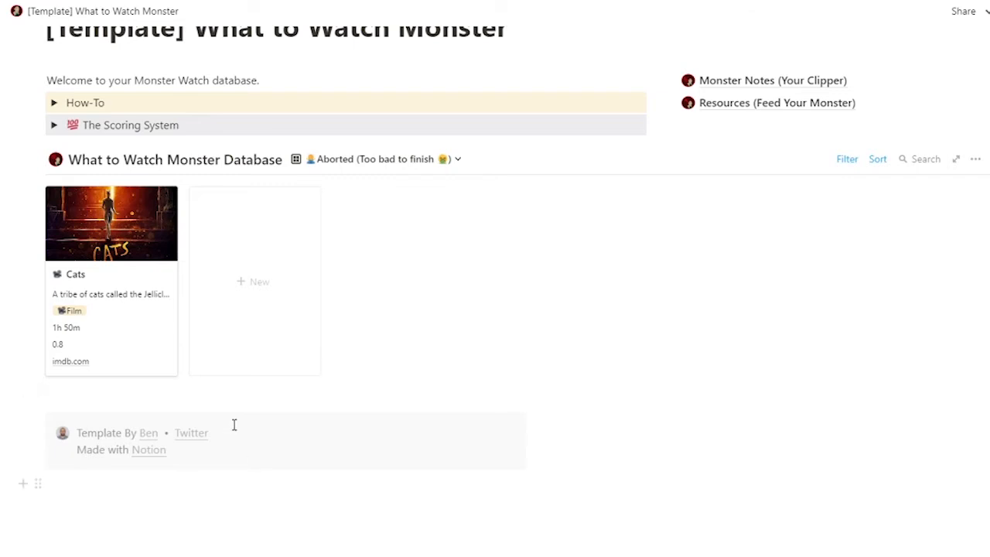
mouse_move(147, 322)
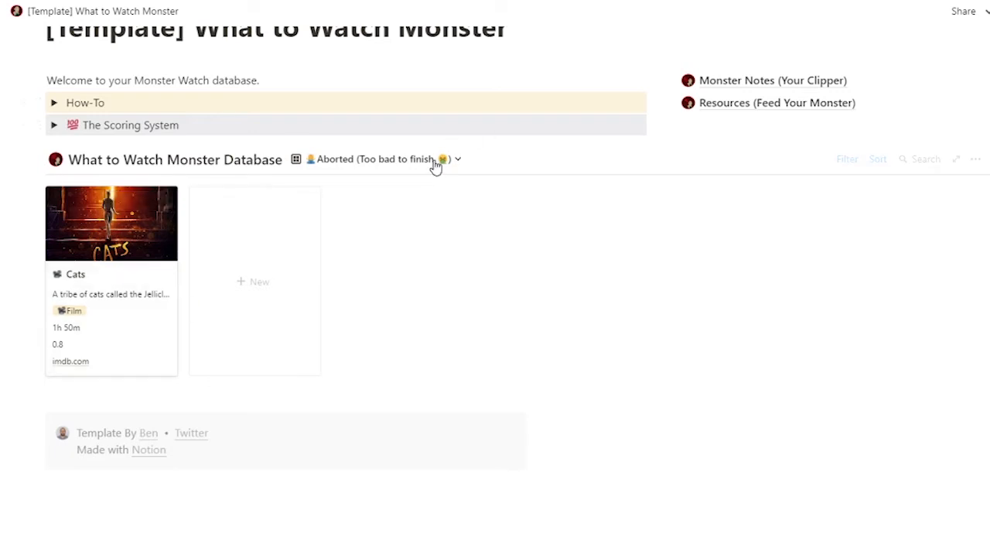
left_click(457, 160)
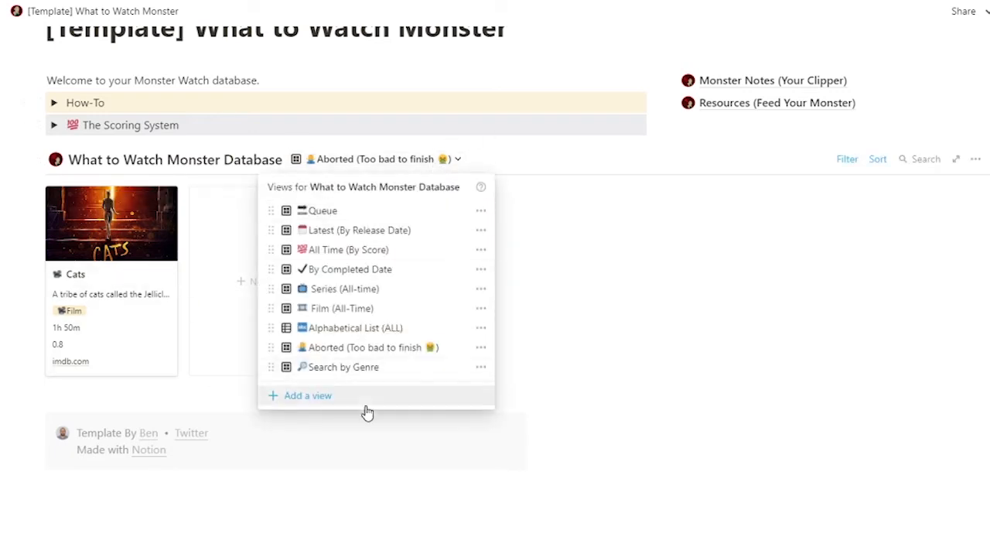
left_click(345, 367)
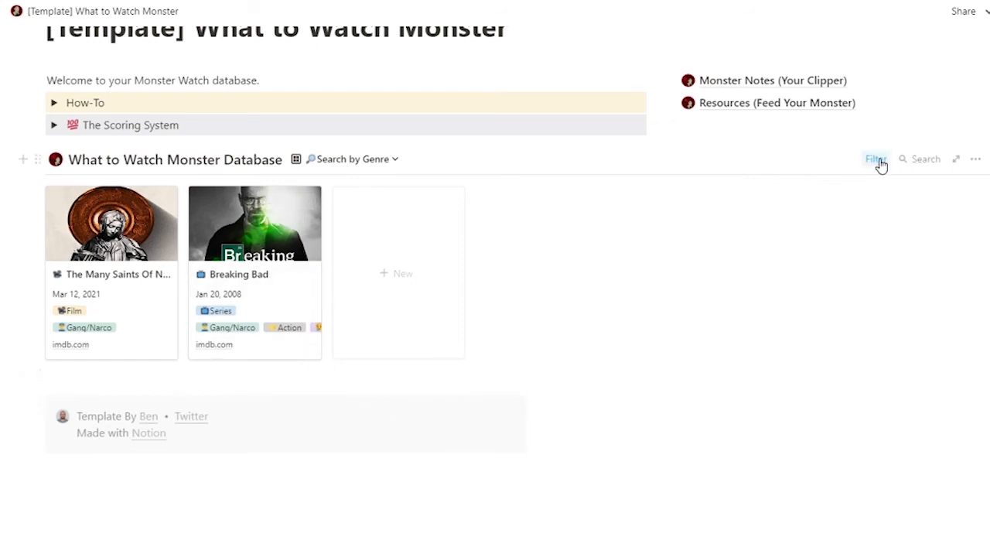
Try the genre filter with Dystopia and Action, restore Gang/Narco, then return to Queue
left_click(875, 159)
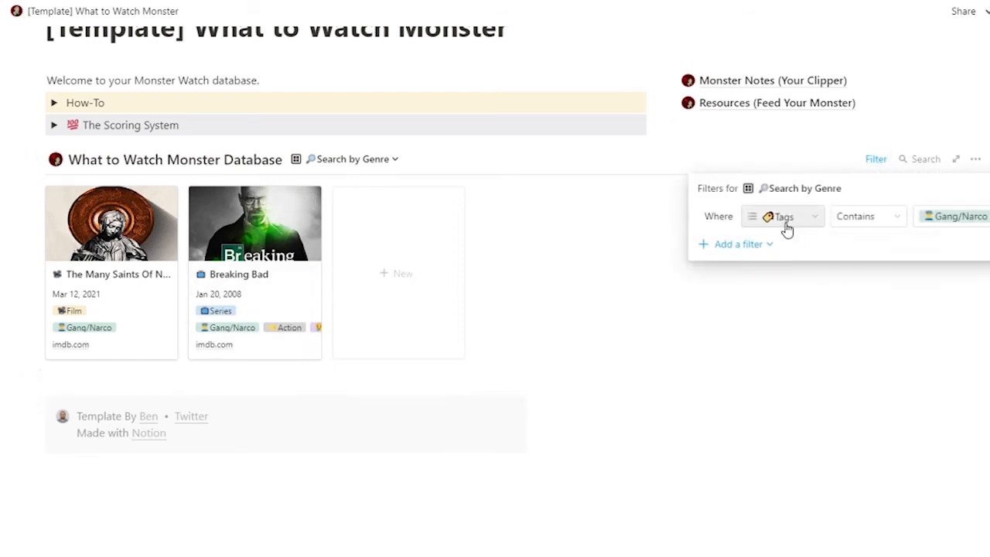
left_click(955, 216)
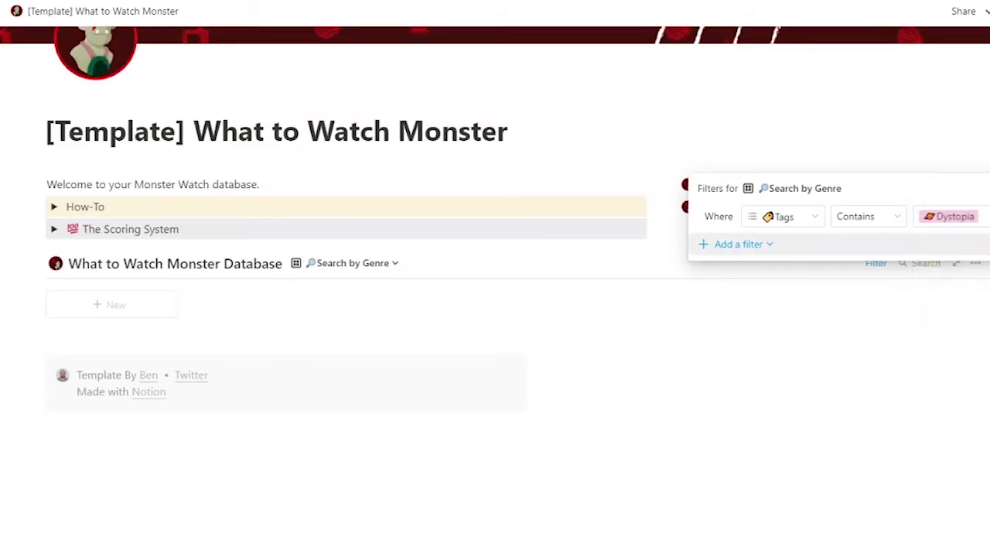
left_click(949, 216)
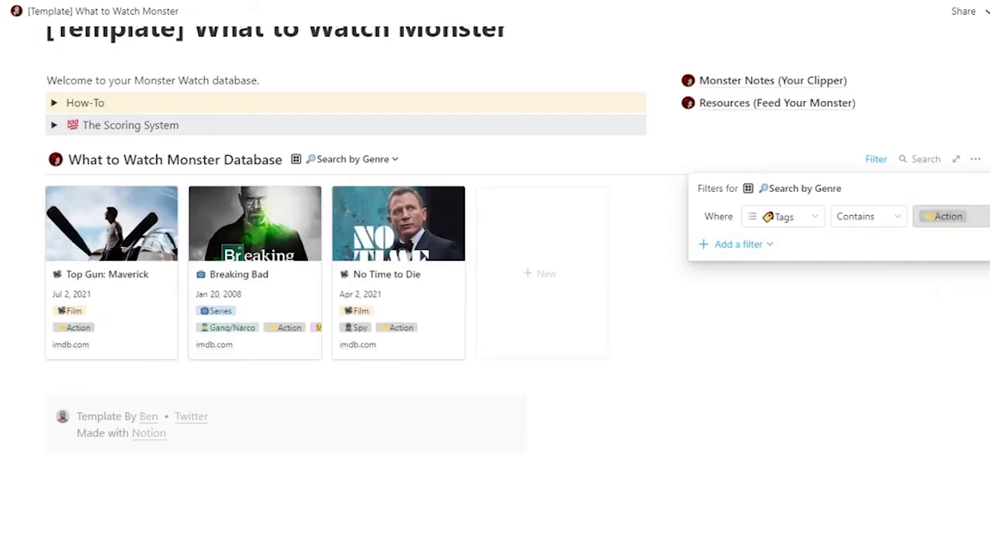
left_click(947, 216)
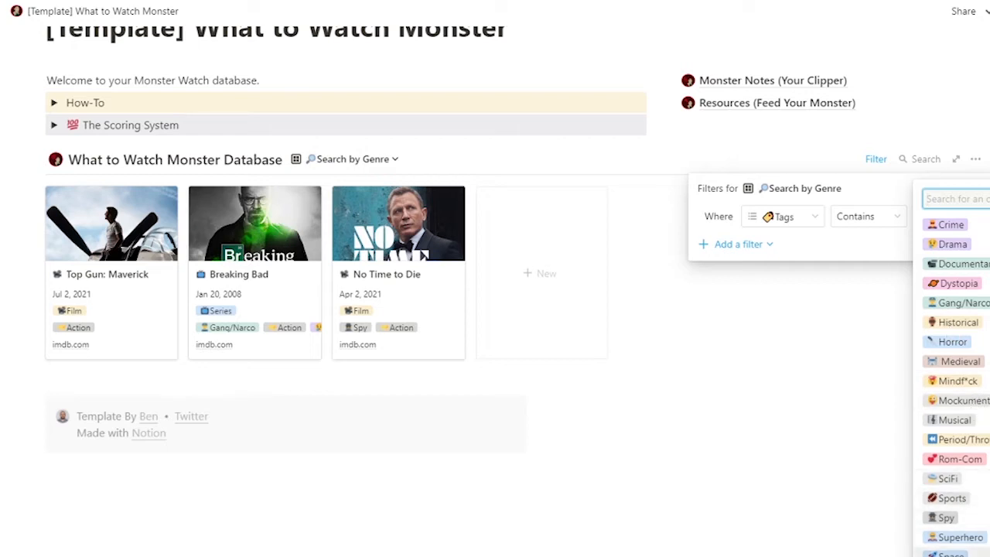
left_click(962, 302)
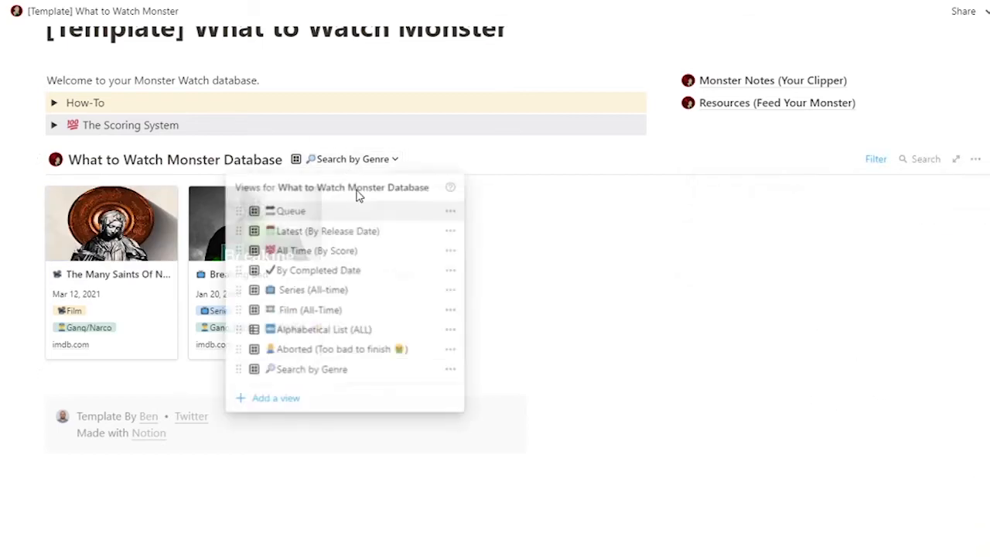
left_click(291, 210)
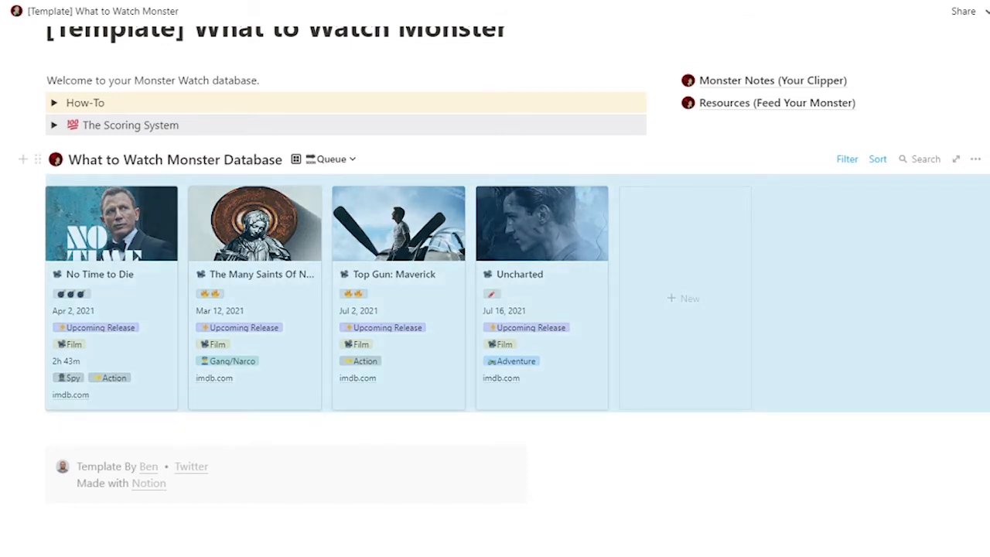
Create a new Film Template entry titled Dune and start adding a cover
left_click(683, 298)
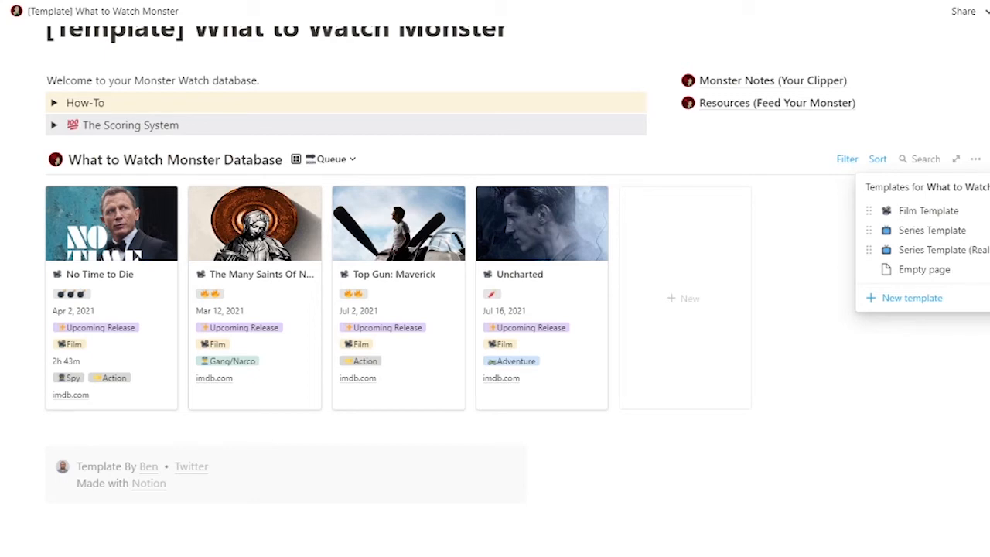
mouse_move(928, 250)
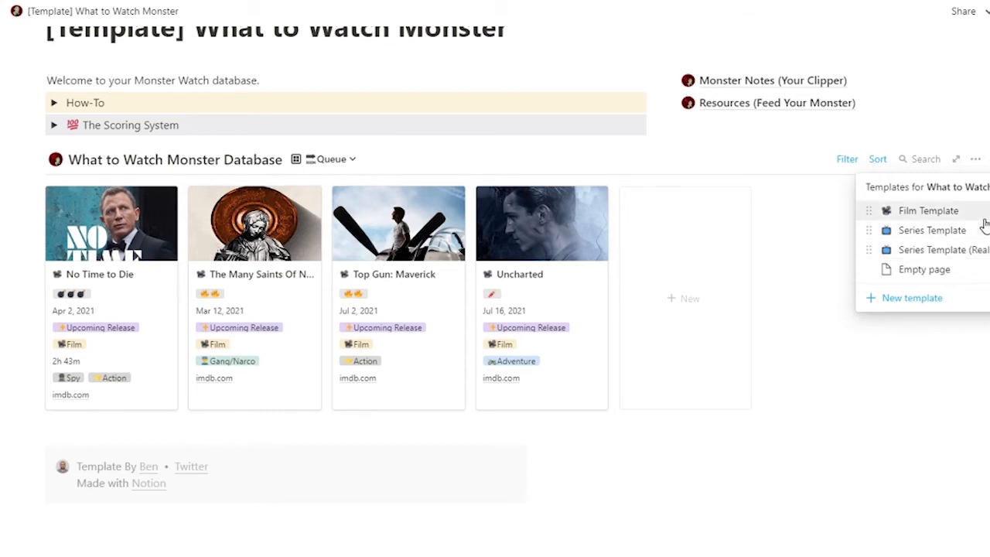
left_click(928, 211)
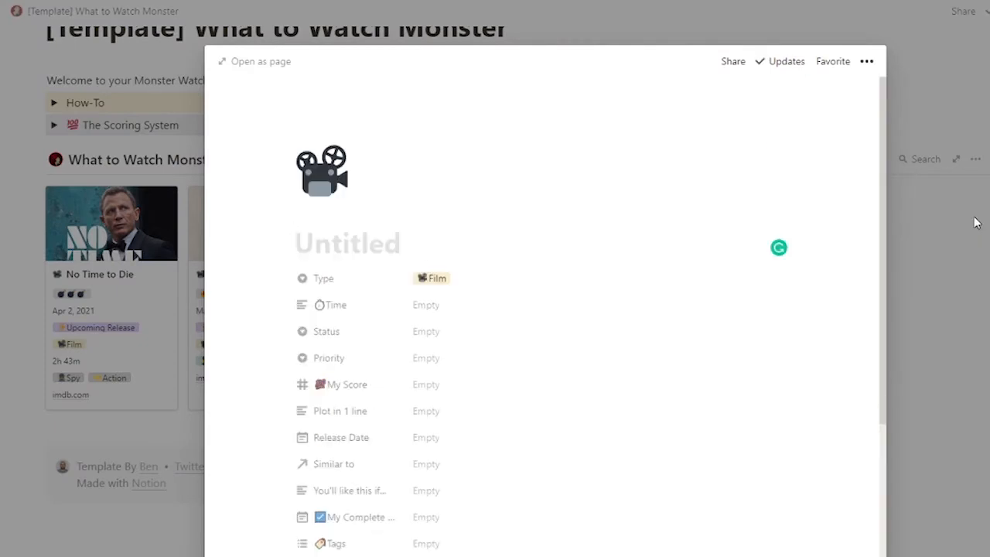
type("Dune")
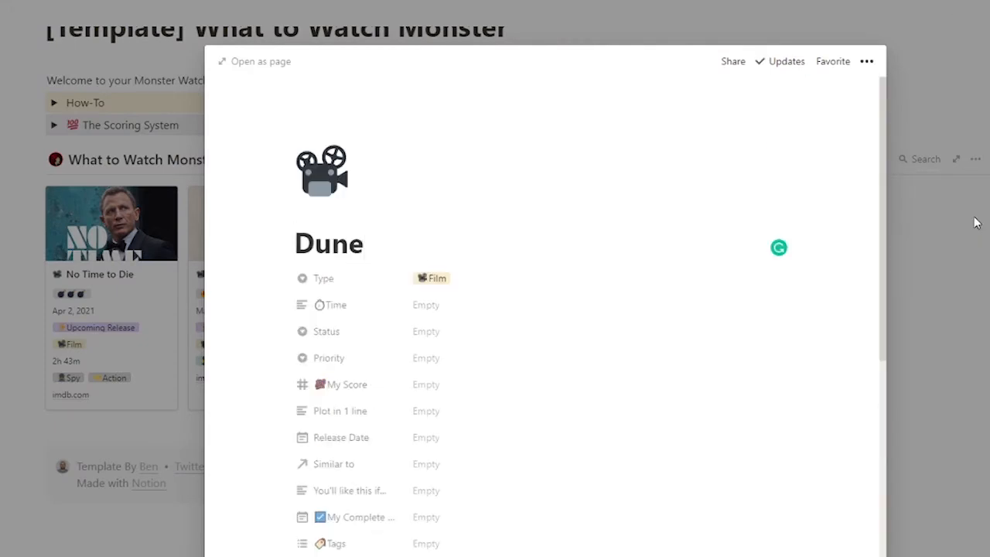
left_click(329, 243)
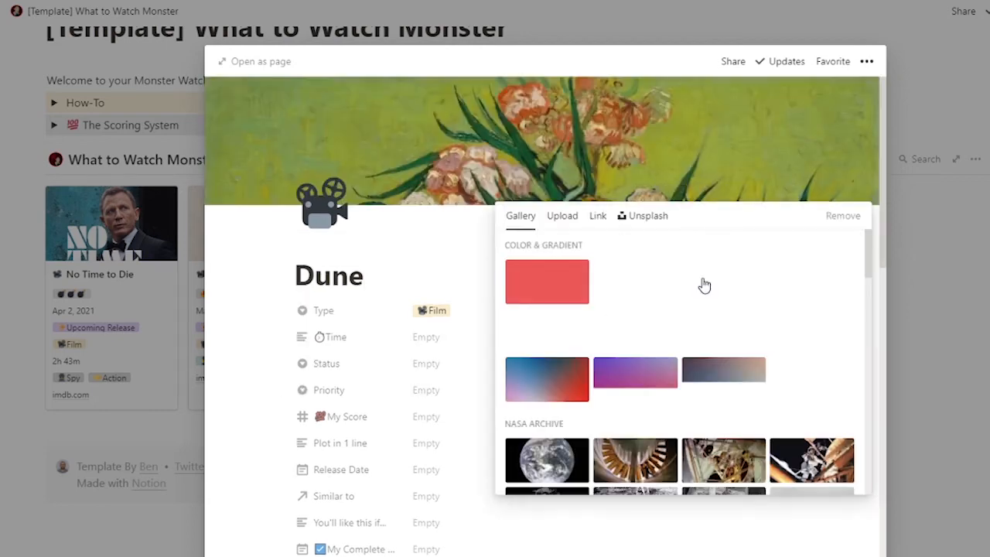
Upload the Dune_banner image from the computer as the Dune page cover
left_click(562, 215)
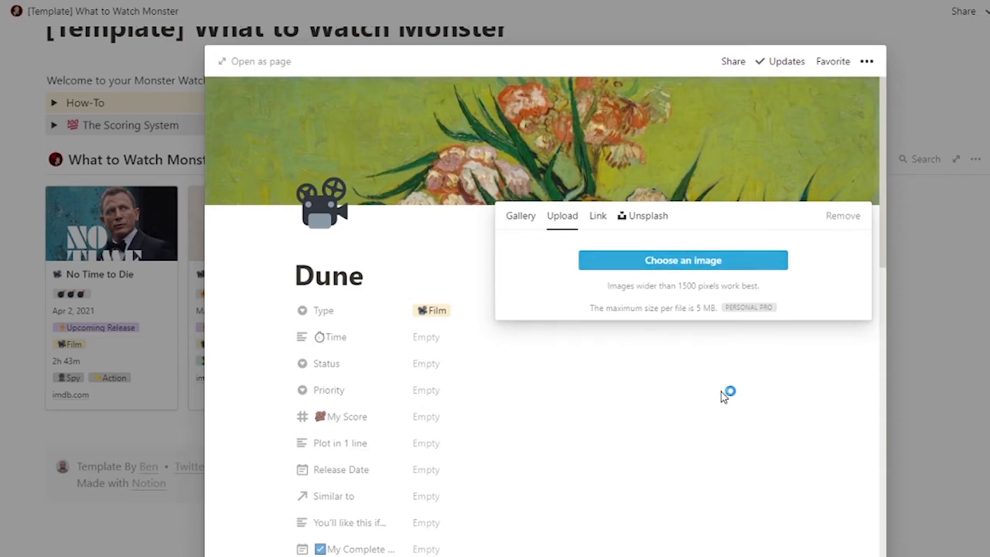
left_click(683, 260)
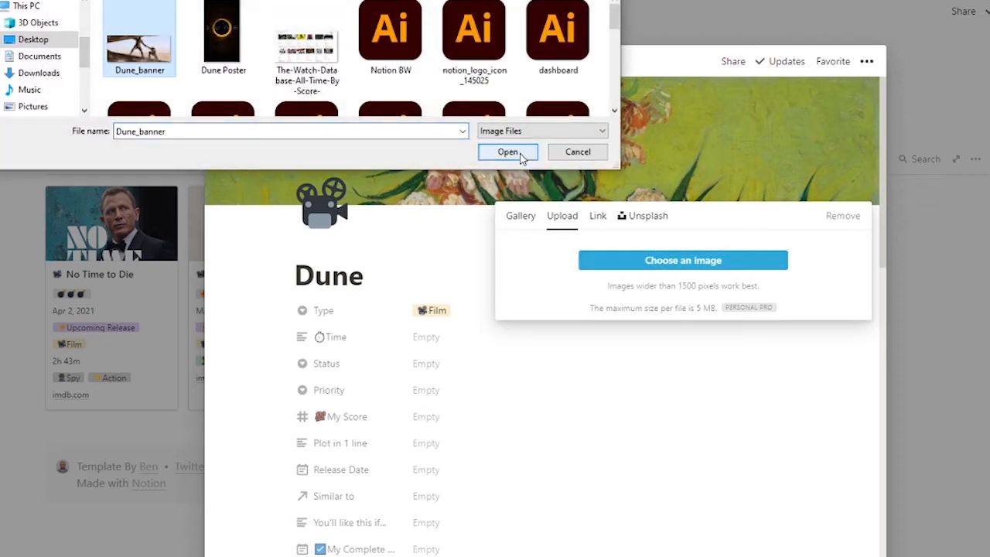
left_click(508, 152)
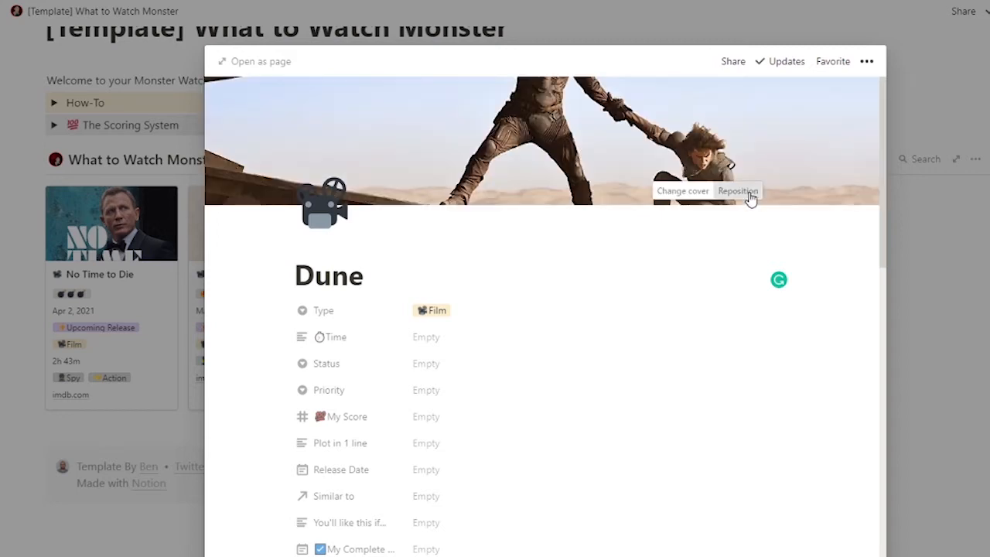
Start repositioning the Dune banner cover image
left_click(736, 190)
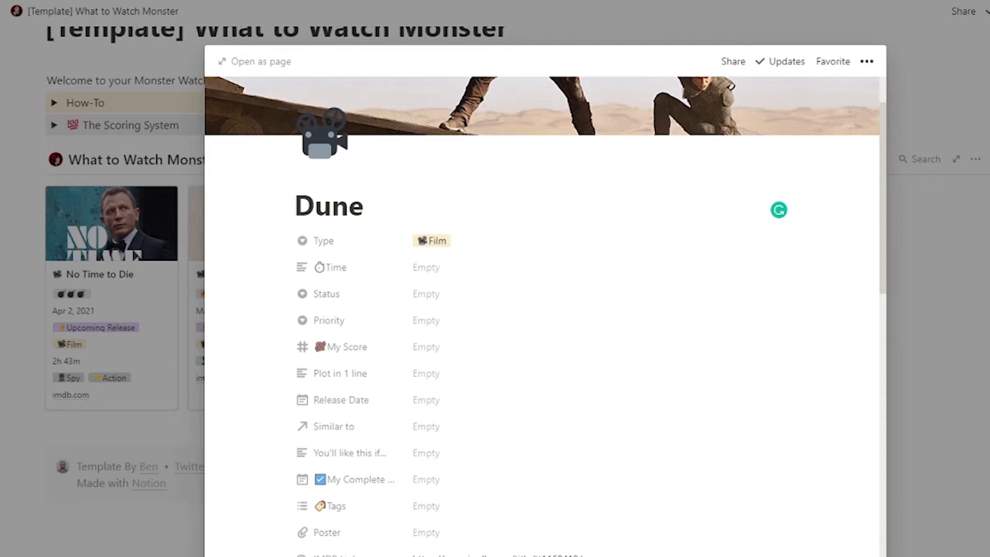
mouse_move(485, 369)
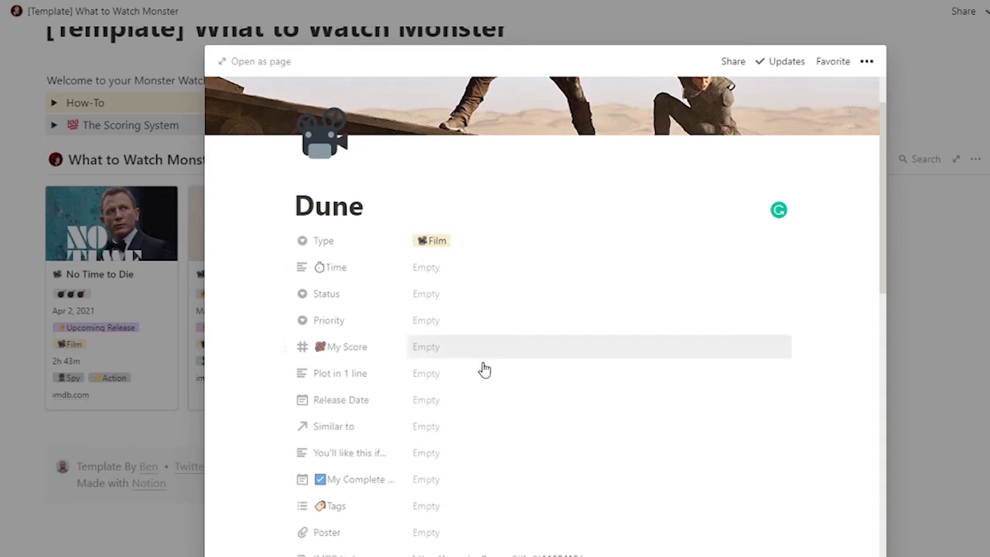
Set Dune's Status to Upcoming Release and its Priority to three bombs
left_click(426, 293)
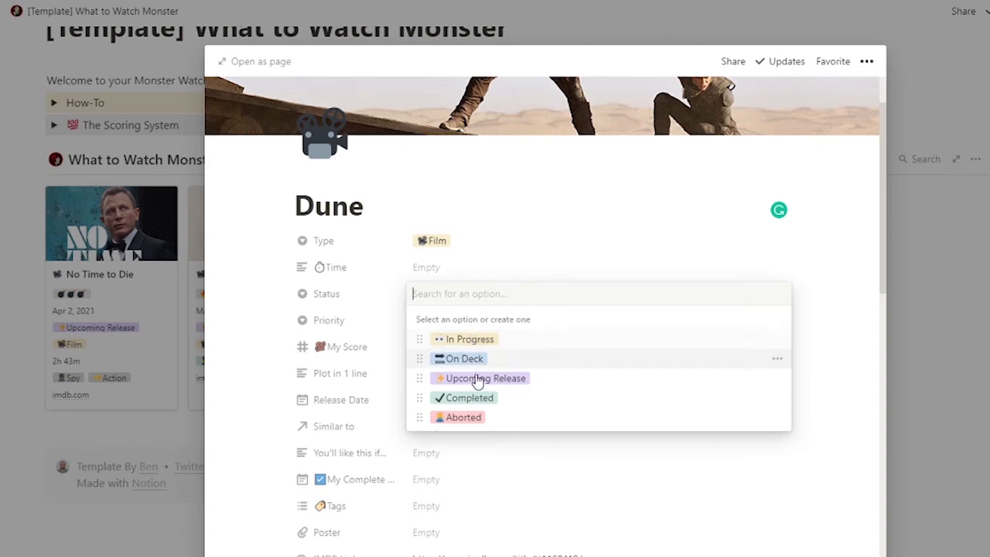
mouse_move(477, 345)
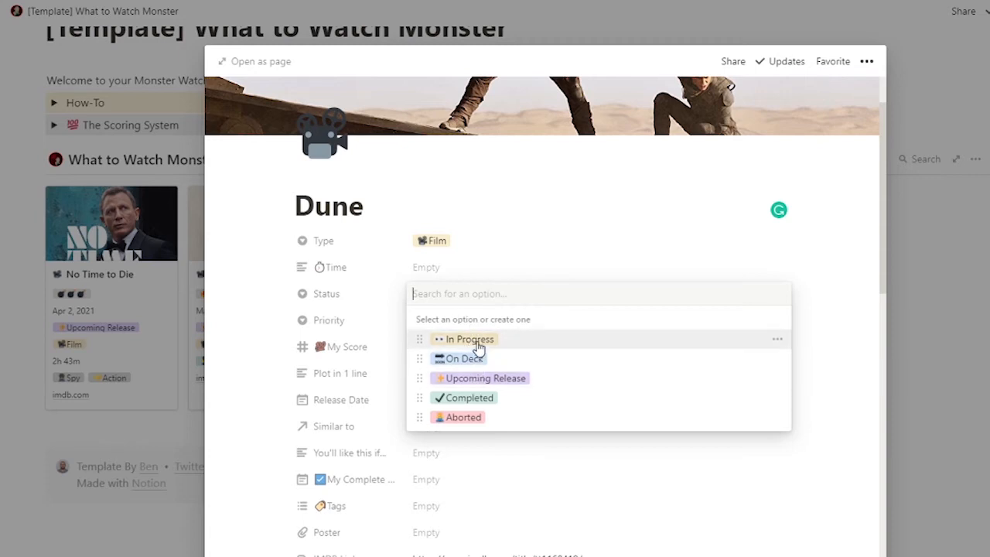
mouse_move(471, 408)
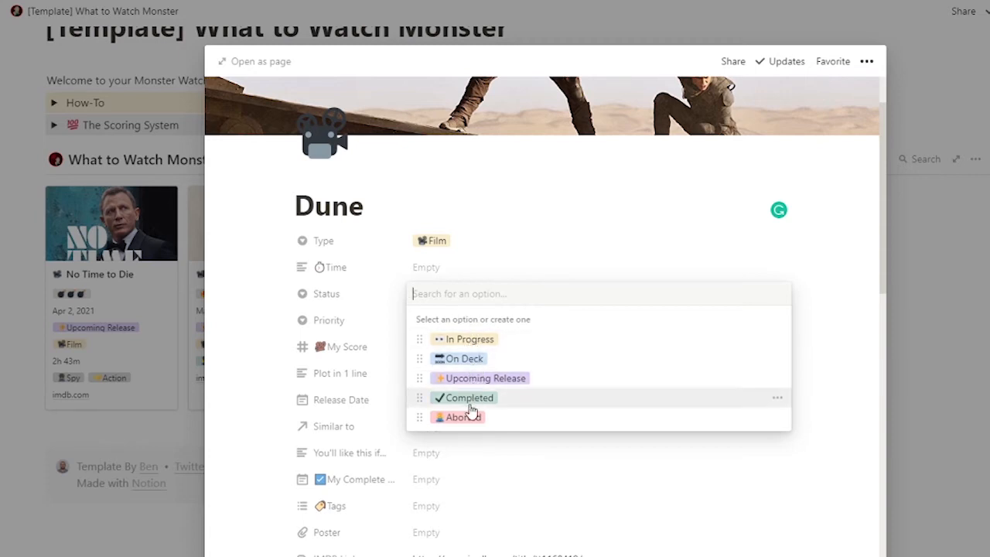
mouse_move(471, 346)
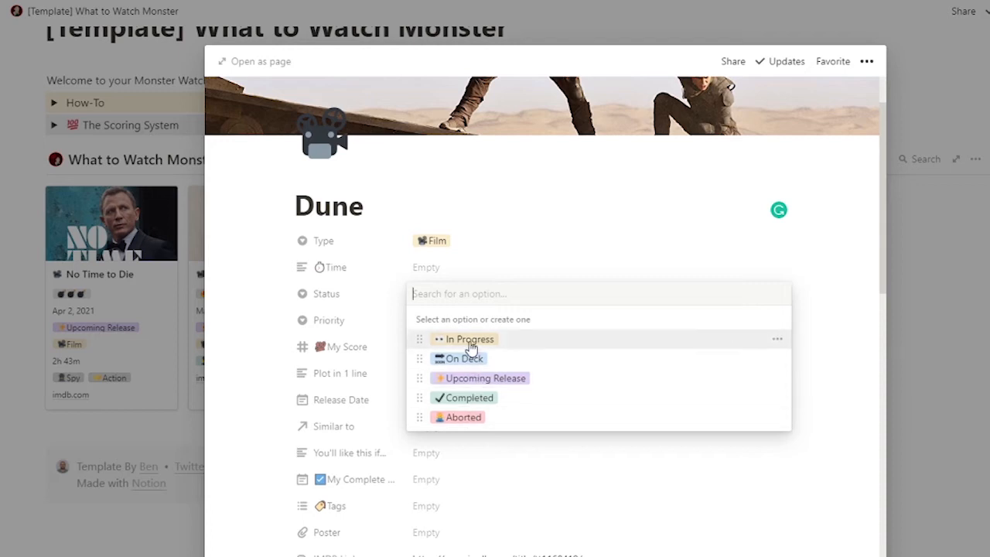
mouse_move(471, 362)
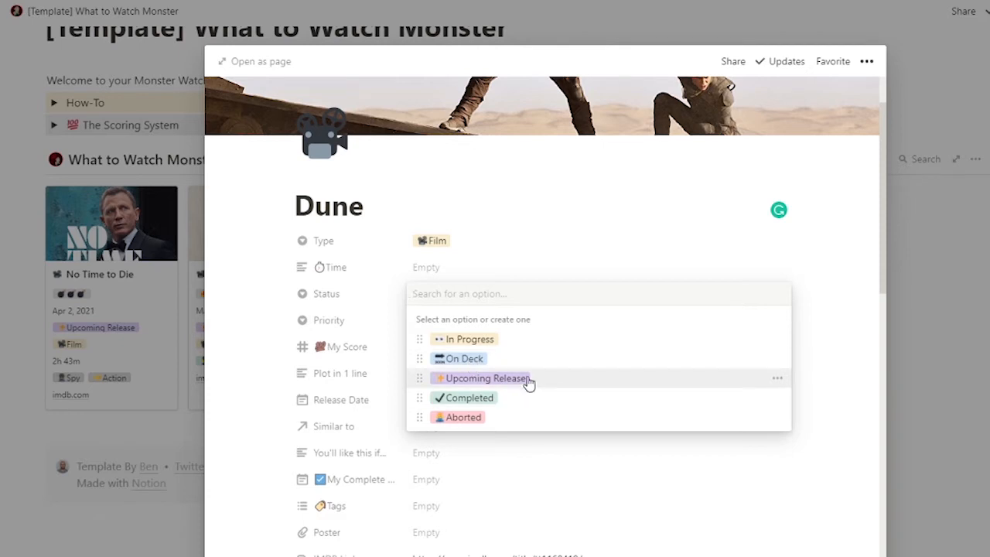
mouse_move(511, 402)
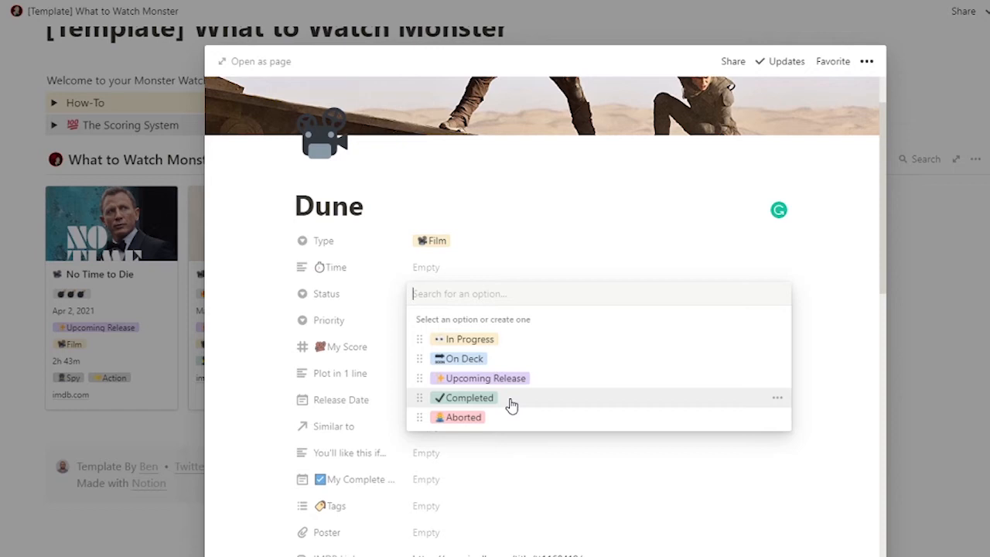
mouse_move(483, 417)
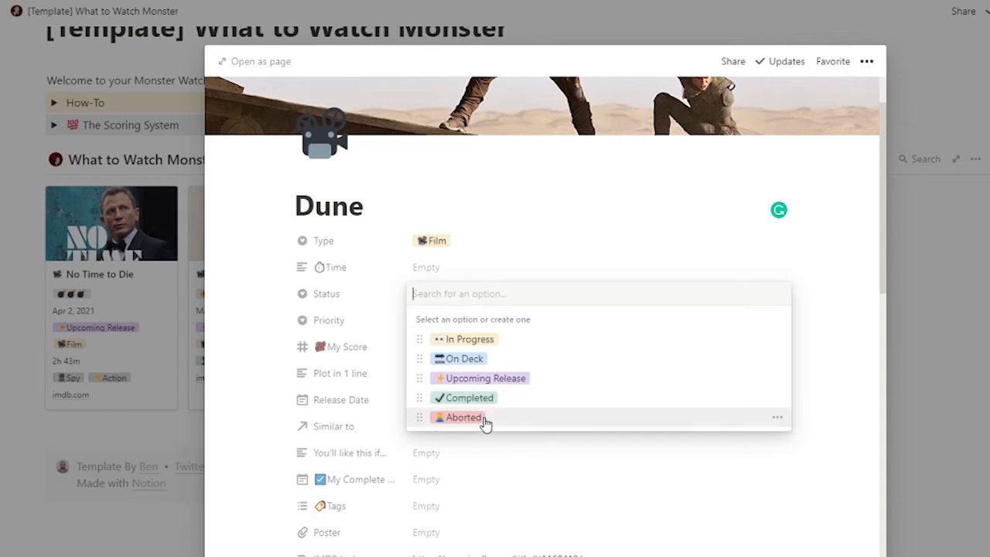
left_click(479, 378)
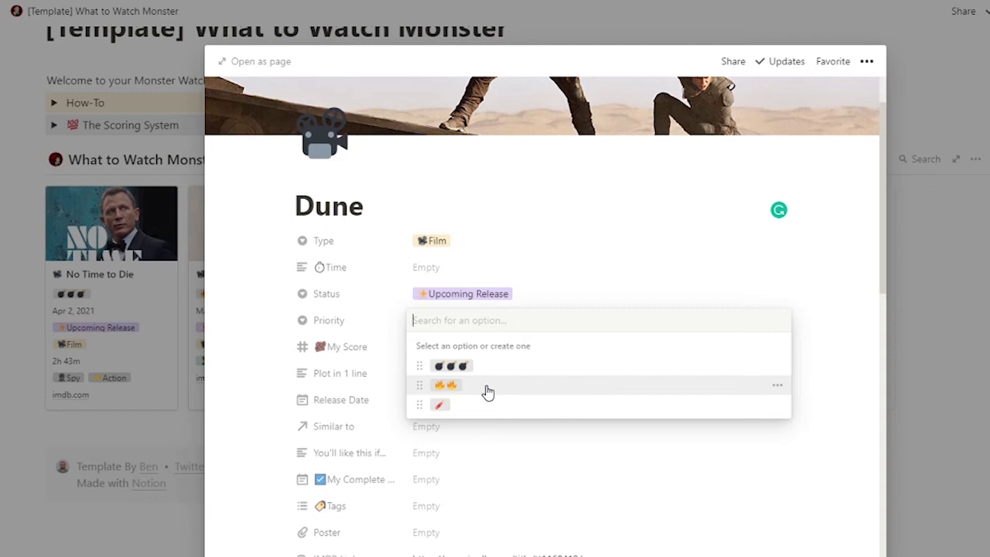
mouse_move(458, 367)
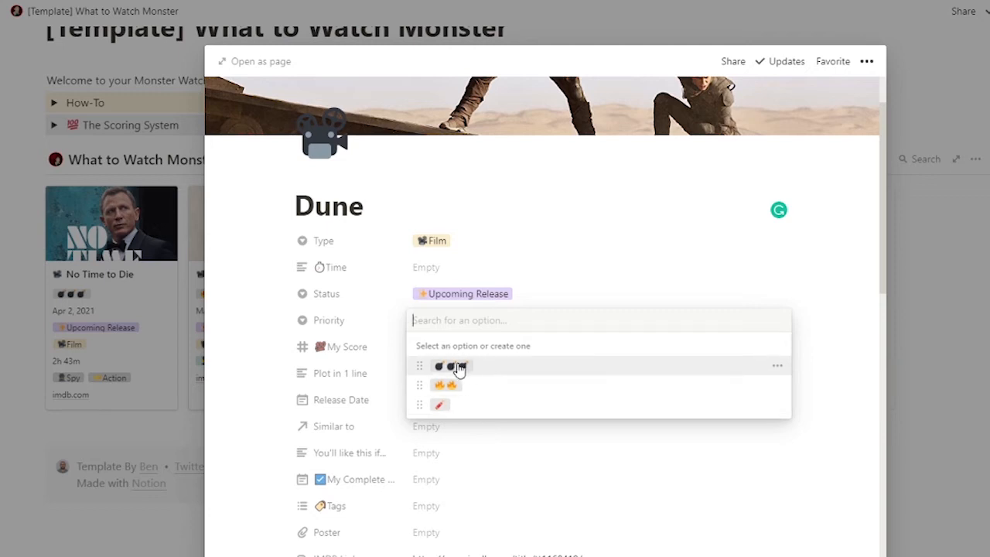
left_click(451, 366)
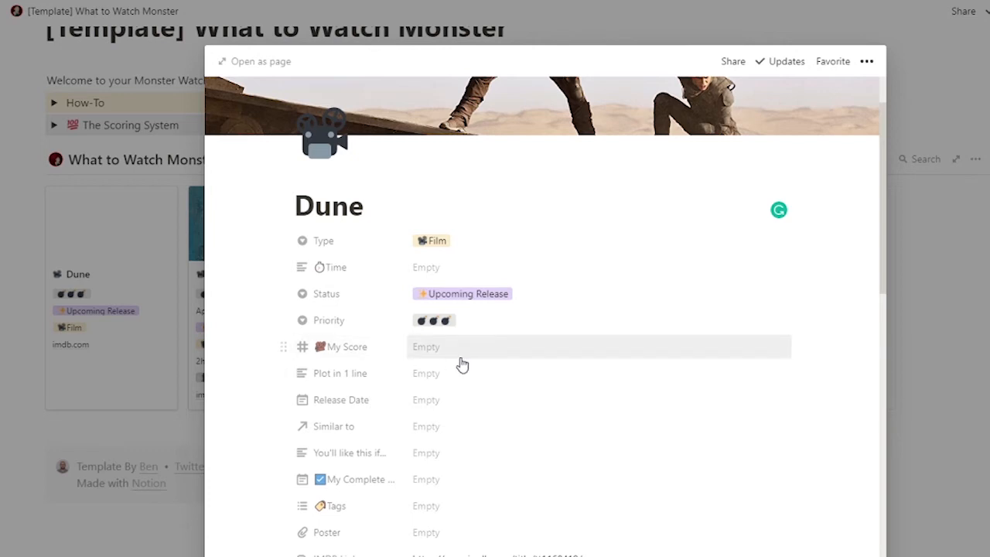
mouse_move(463, 374)
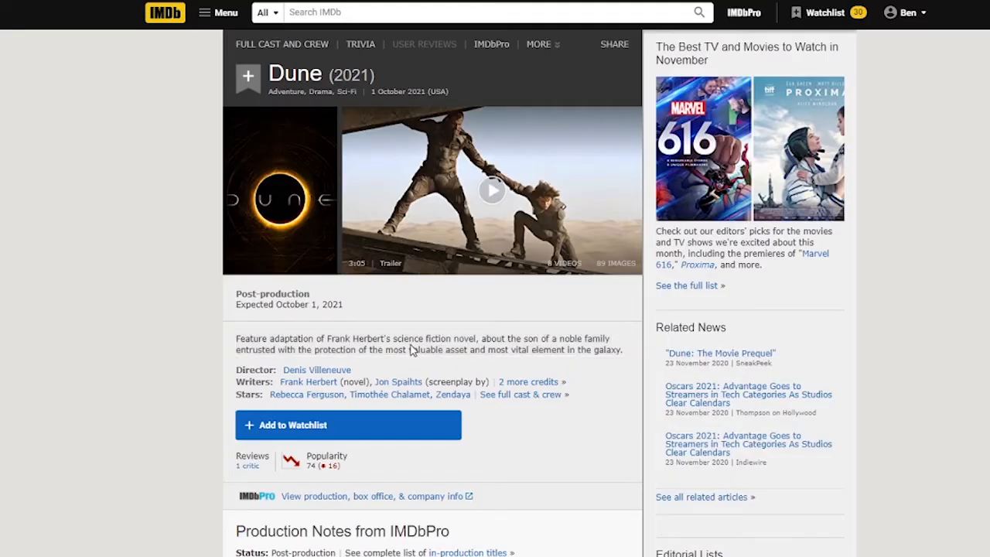
Select Dune's plot summary on IMDb for the Plot in 1 line property
left_click_drag(236, 338, 557, 349)
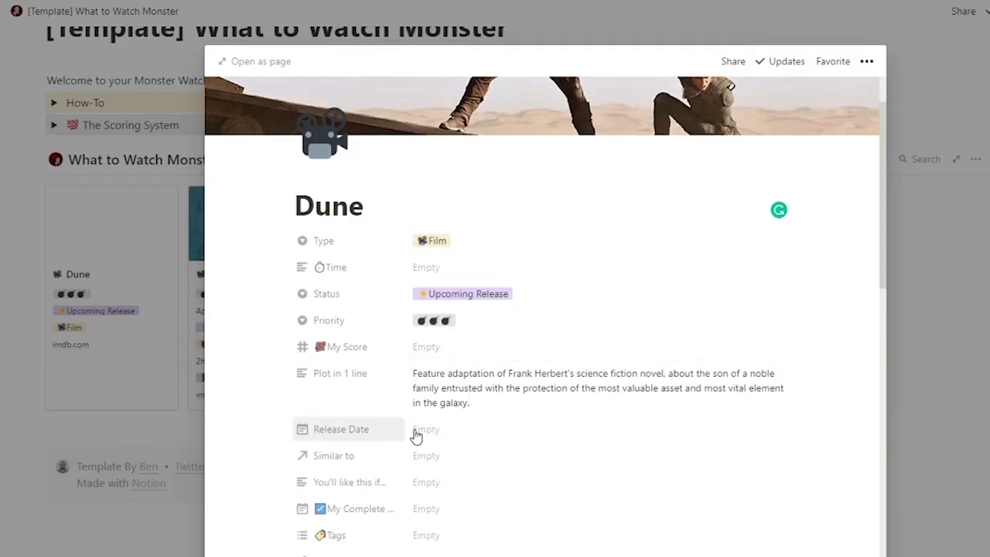
Set Dune's Release Date to Oct 1, 2021 and glance at the Similar to list
left_click(427, 429)
type("Oct 1, 2021")
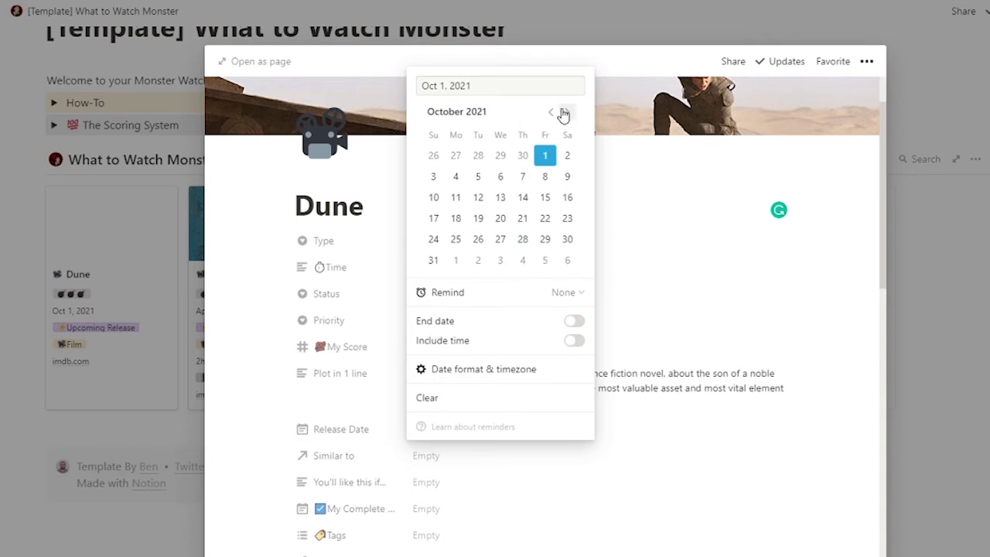
mouse_move(494, 114)
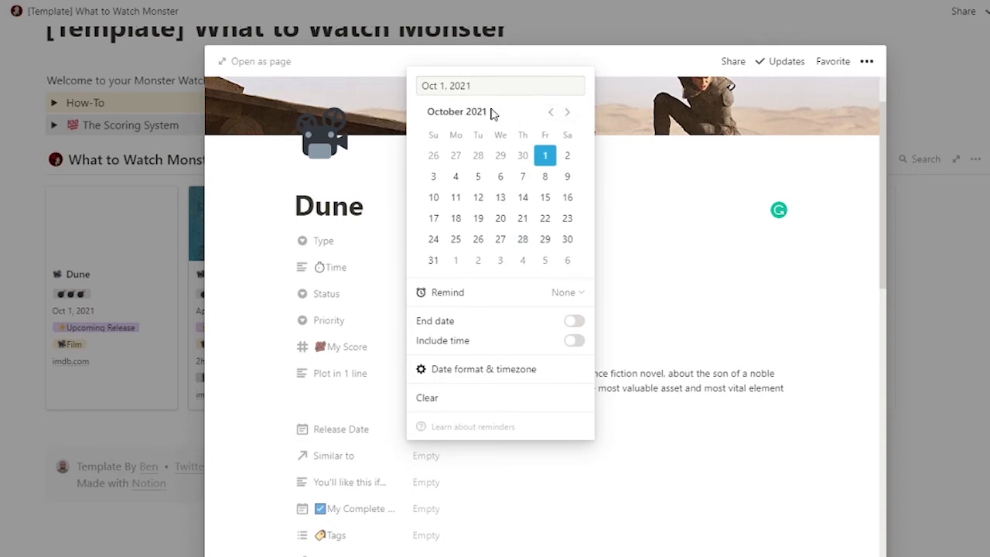
mouse_move(429, 85)
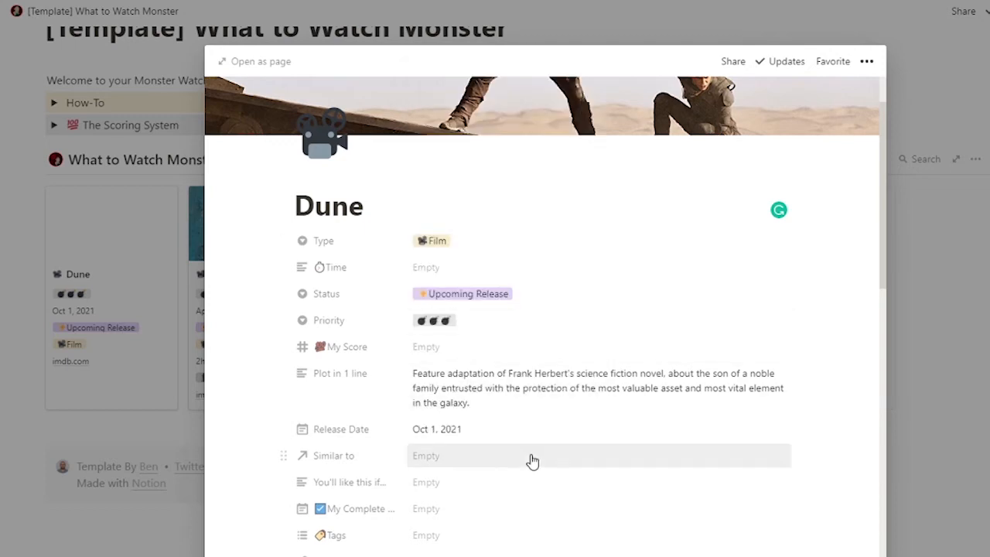
left_click(532, 455)
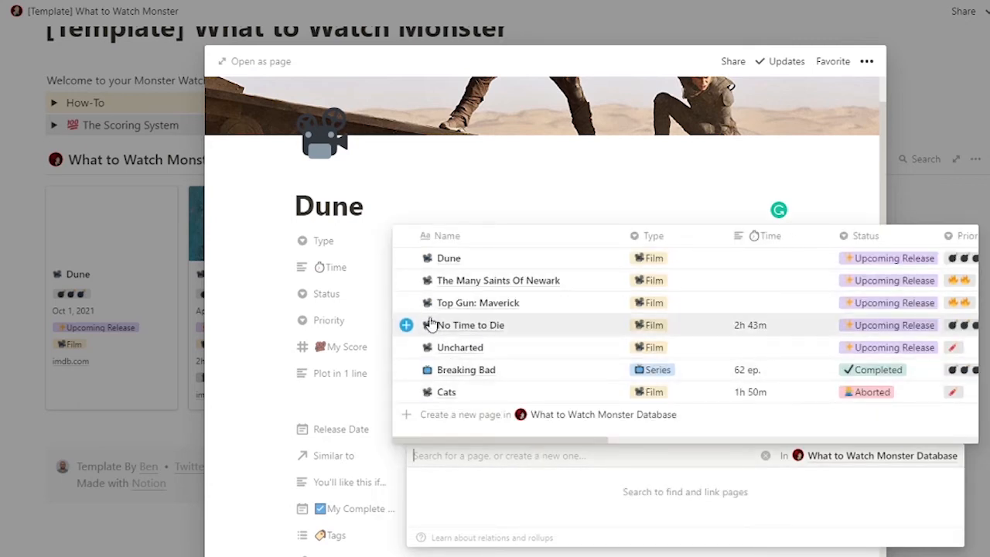
mouse_move(457, 499)
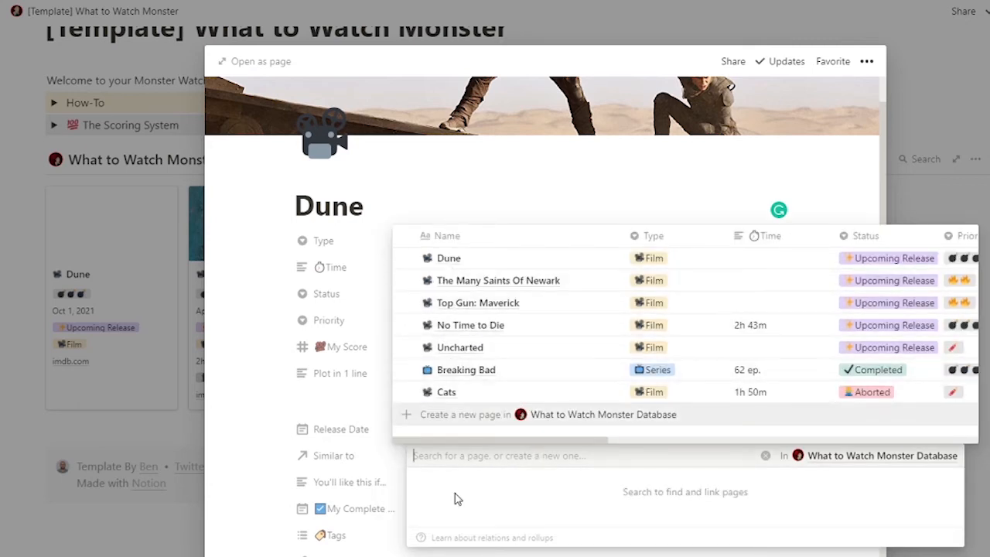
mouse_move(258, 411)
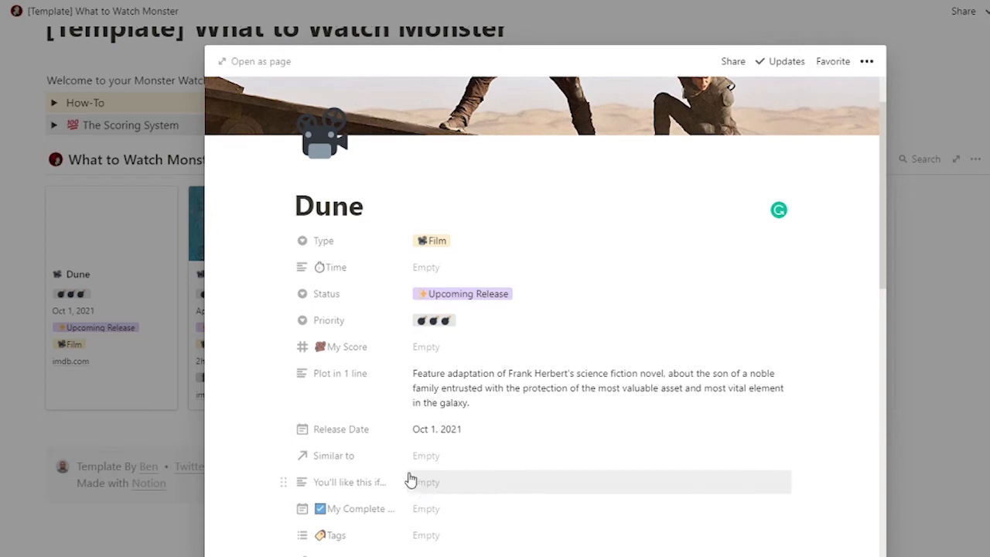
scroll("down", 3)
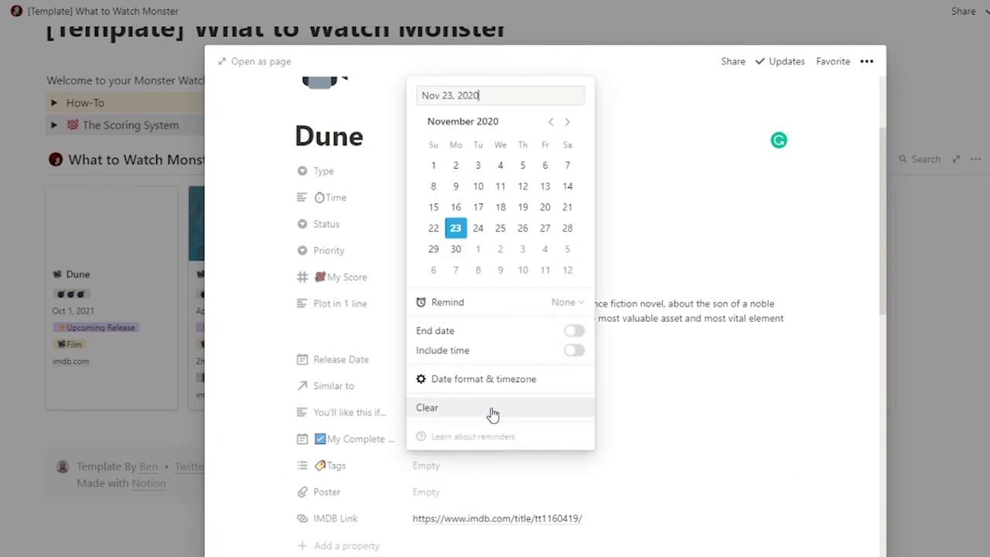
Clear the extra date, tag Dune as Dystopia, and add its poster image
left_click(427, 408)
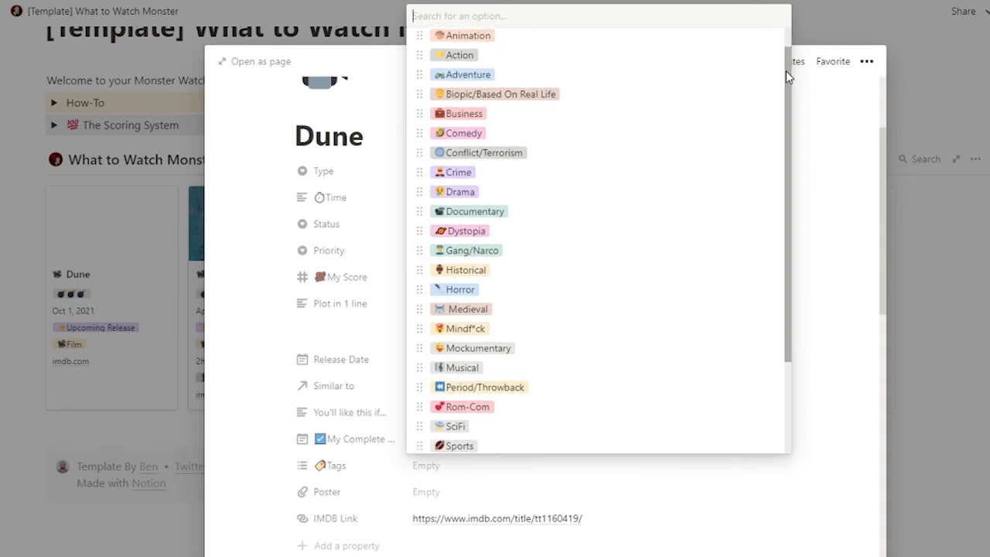
scroll("down", 3)
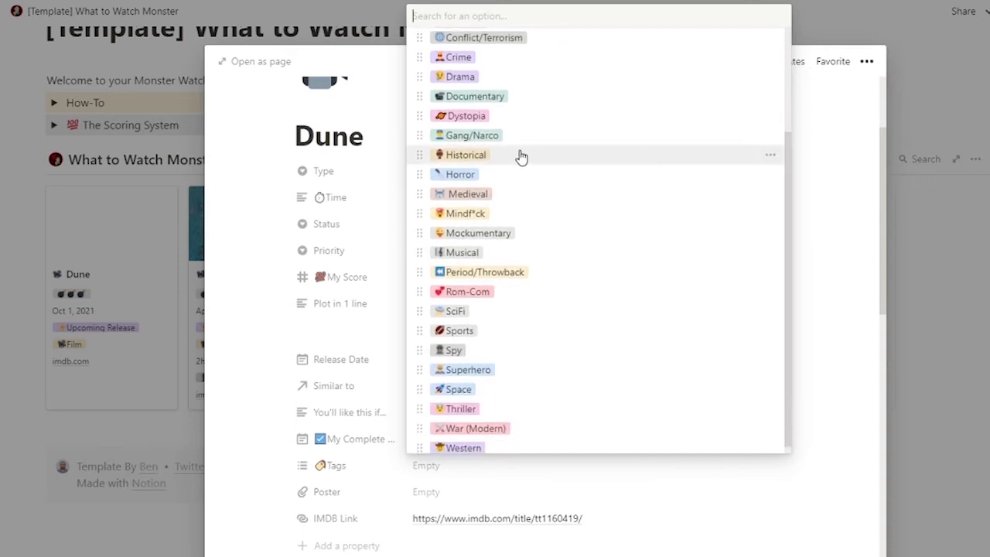
left_click(464, 116)
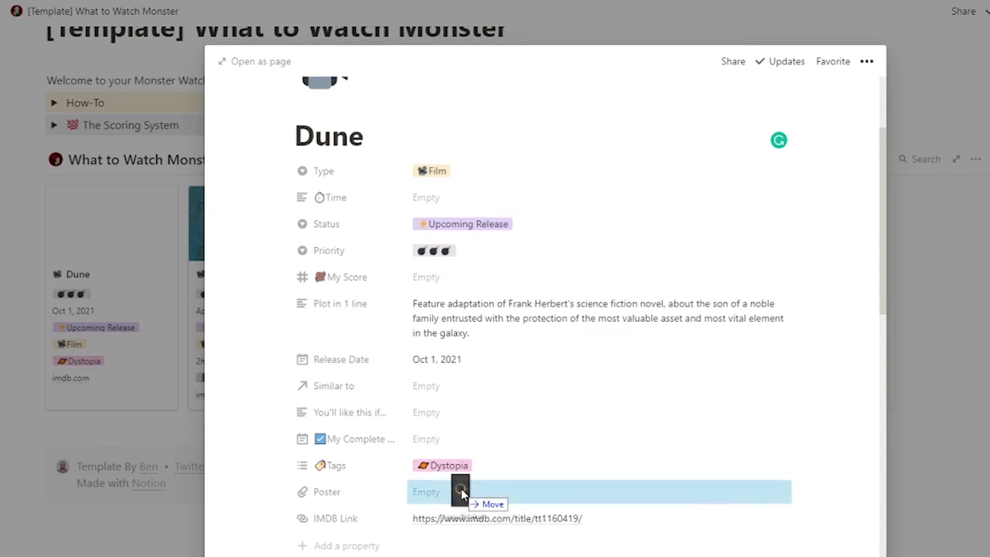
left_click(460, 492)
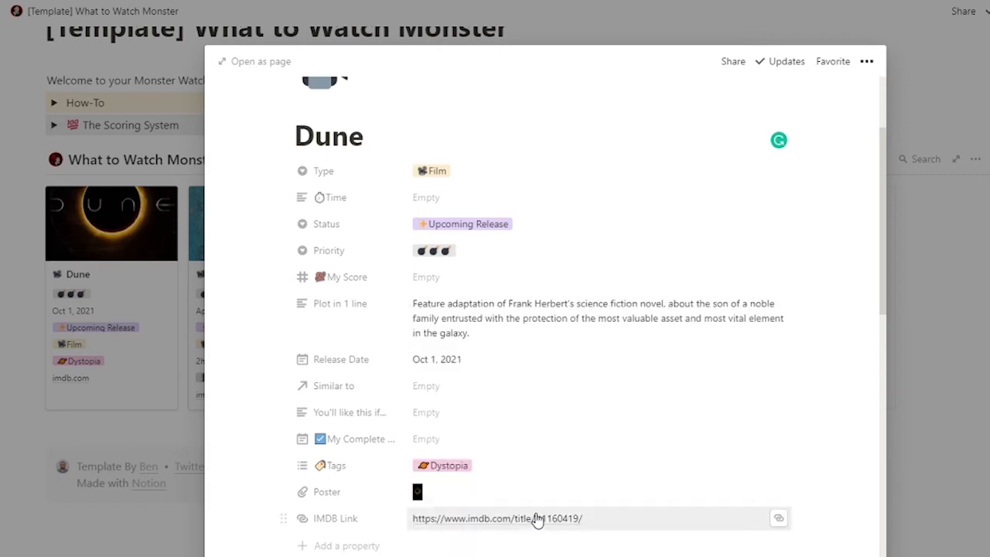
scroll("down", 3)
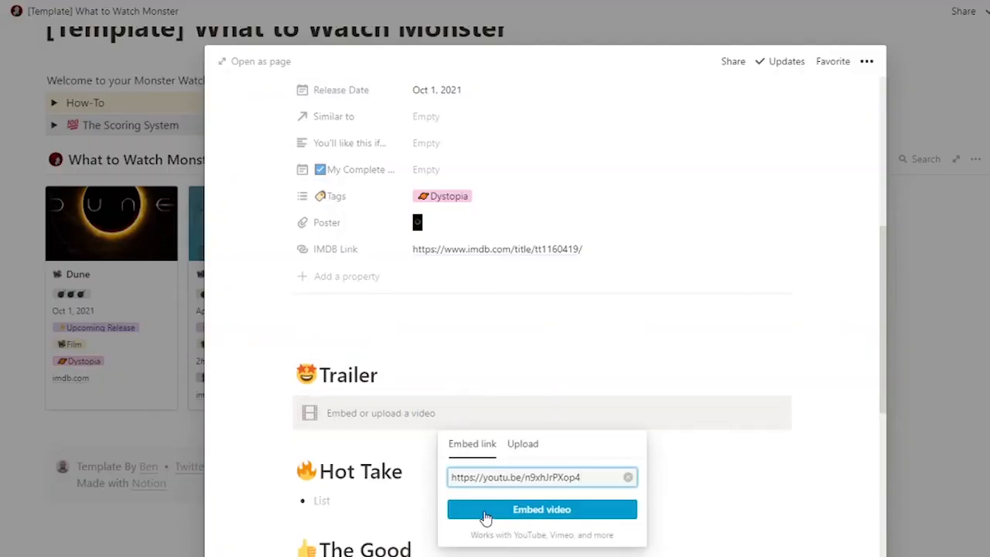
Embed the Dune Official Trailer YouTube video under the Trailer heading
left_click(541, 509)
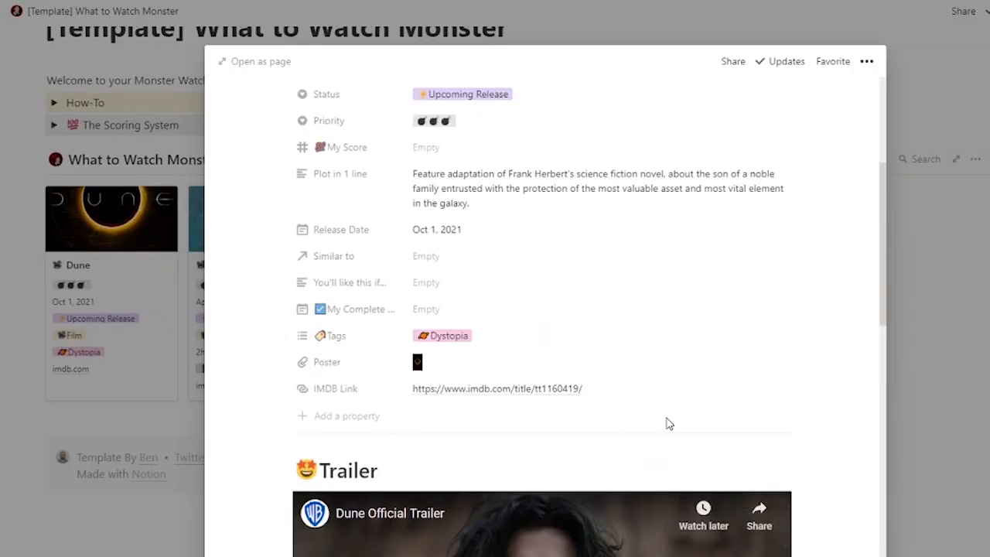
scroll("down", 3)
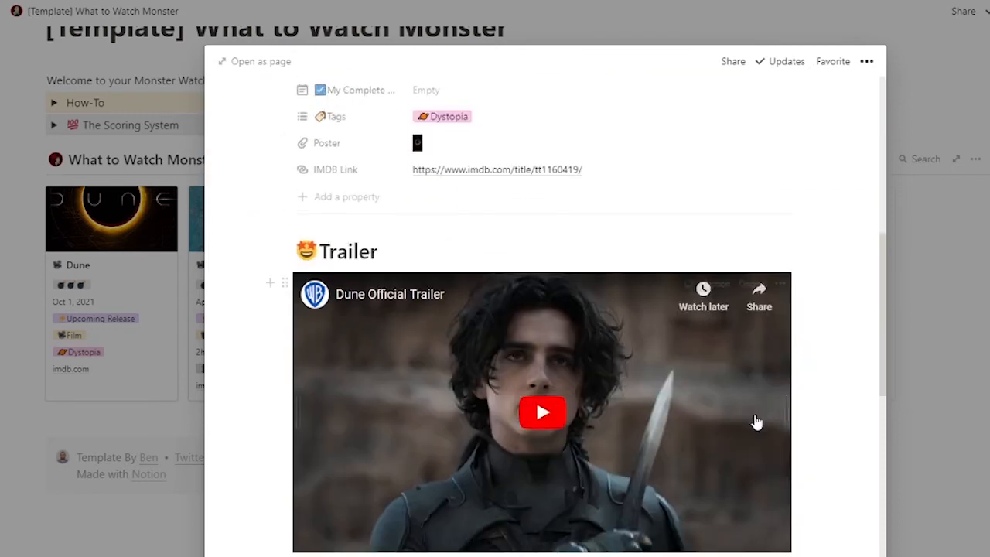
scroll("down", 3)
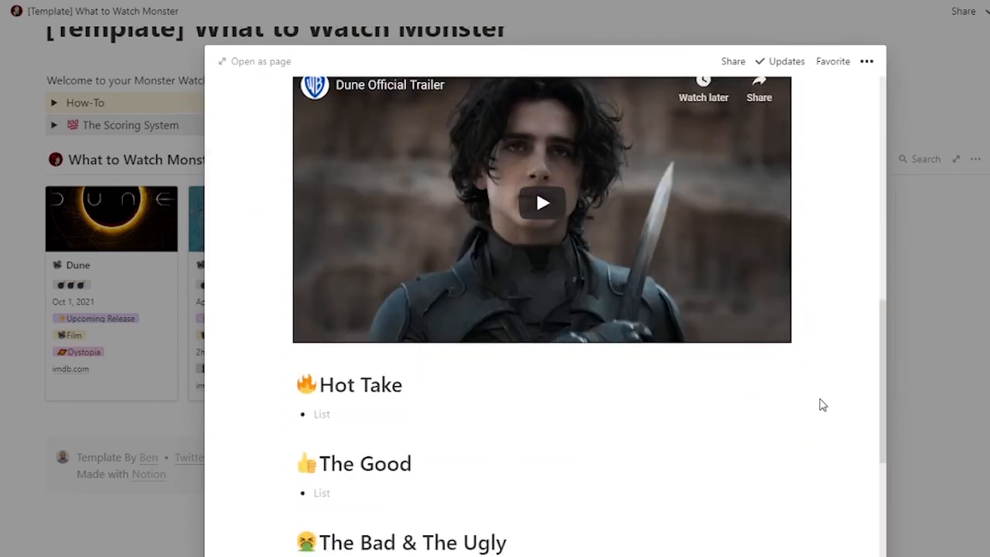
scroll("down", 3)
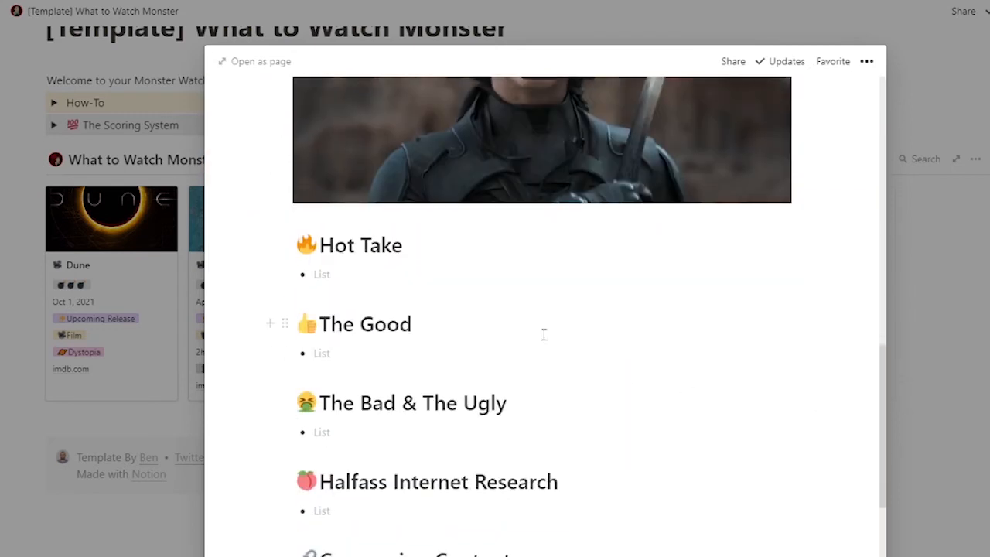
scroll("down", 3)
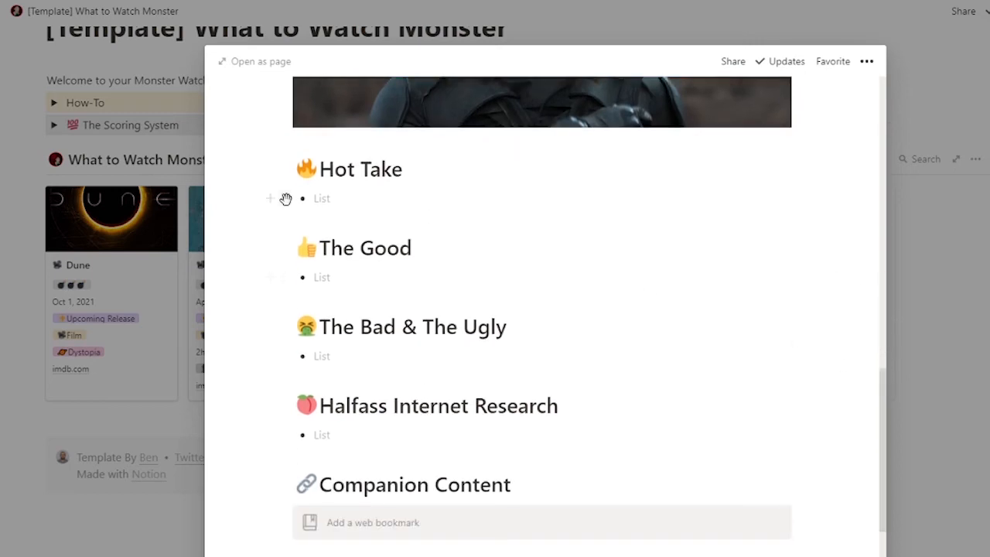
mouse_move(383, 211)
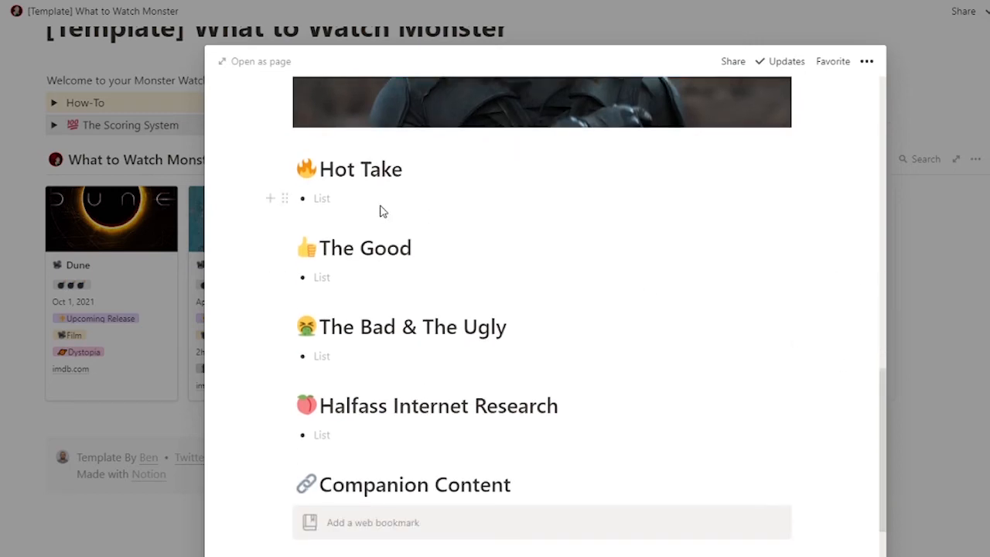
mouse_move(423, 357)
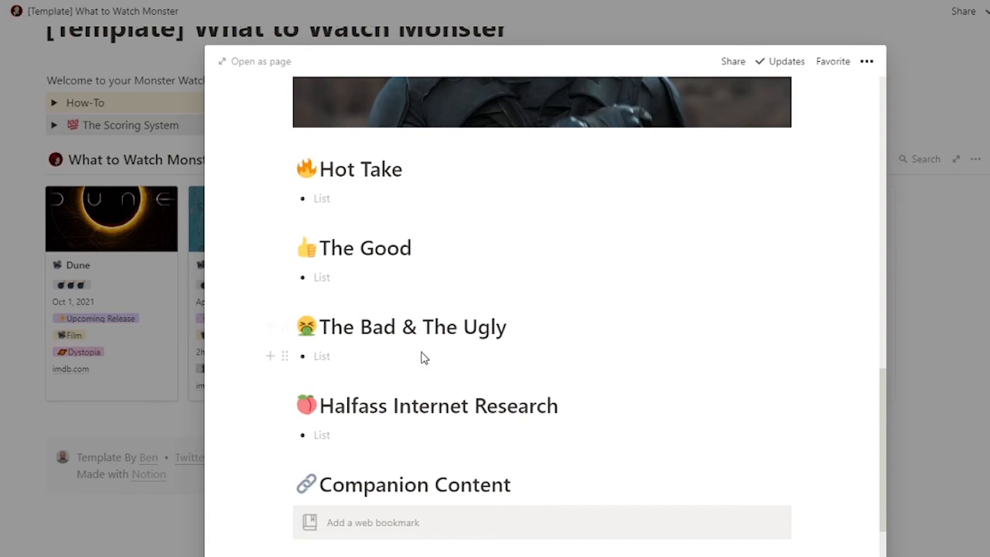
scroll("down", 3)
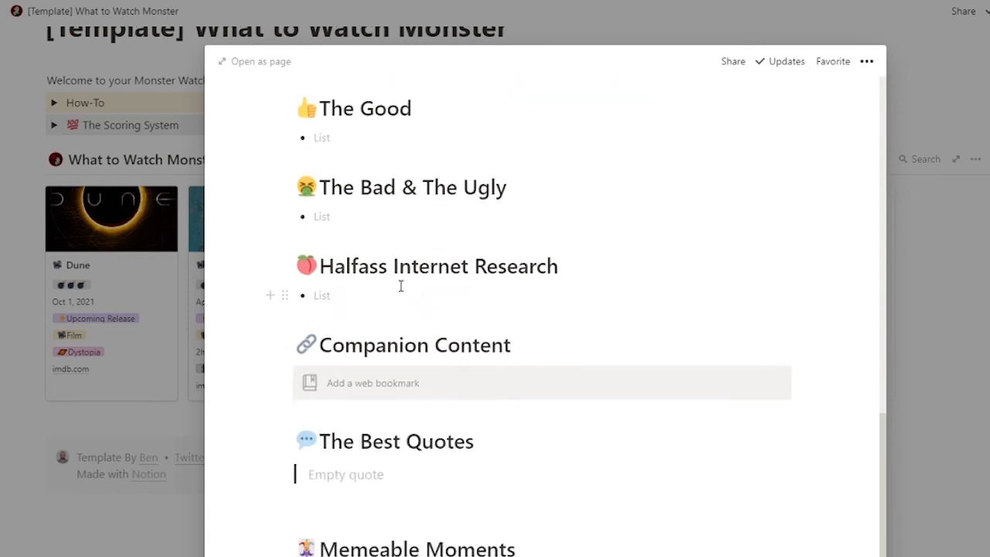
mouse_move(453, 358)
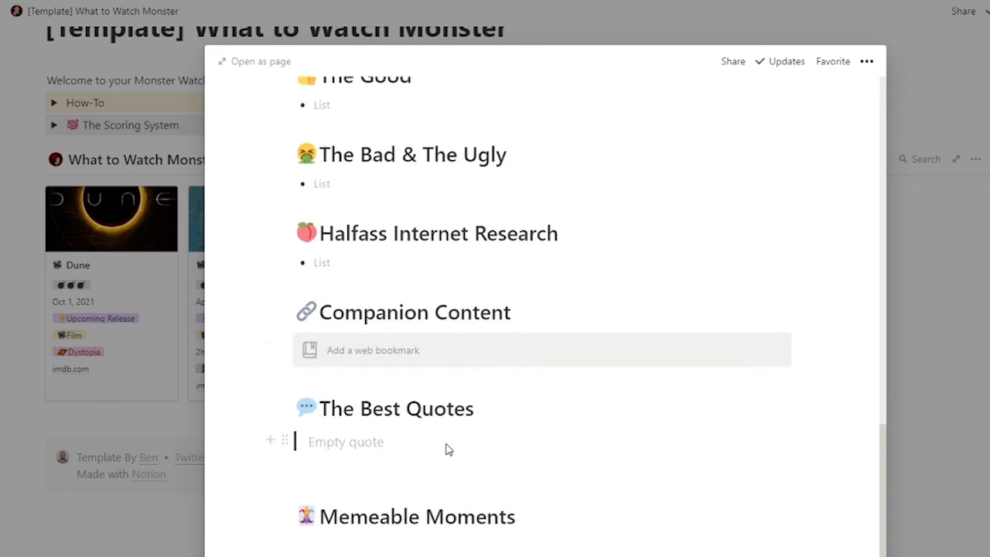
mouse_move(948, 549)
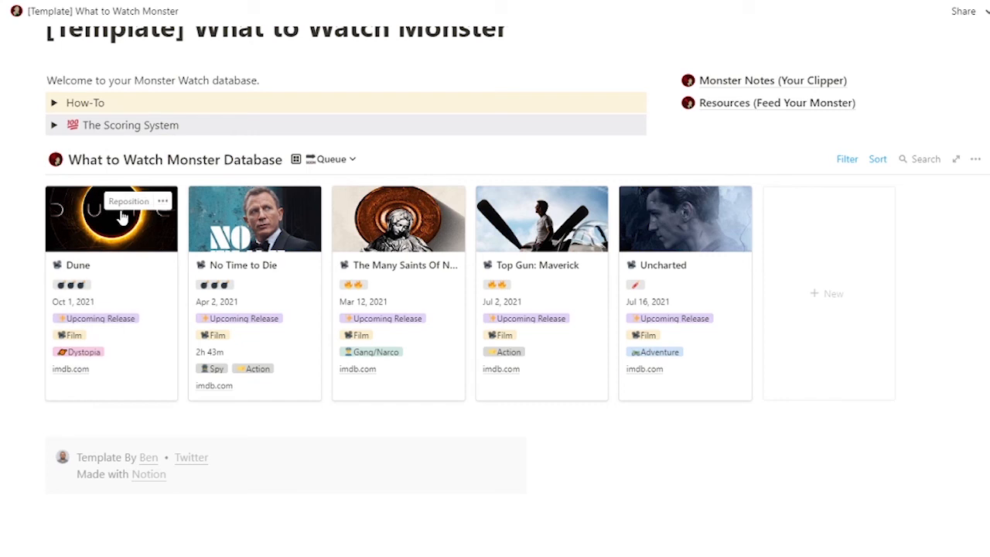
mouse_move(132, 321)
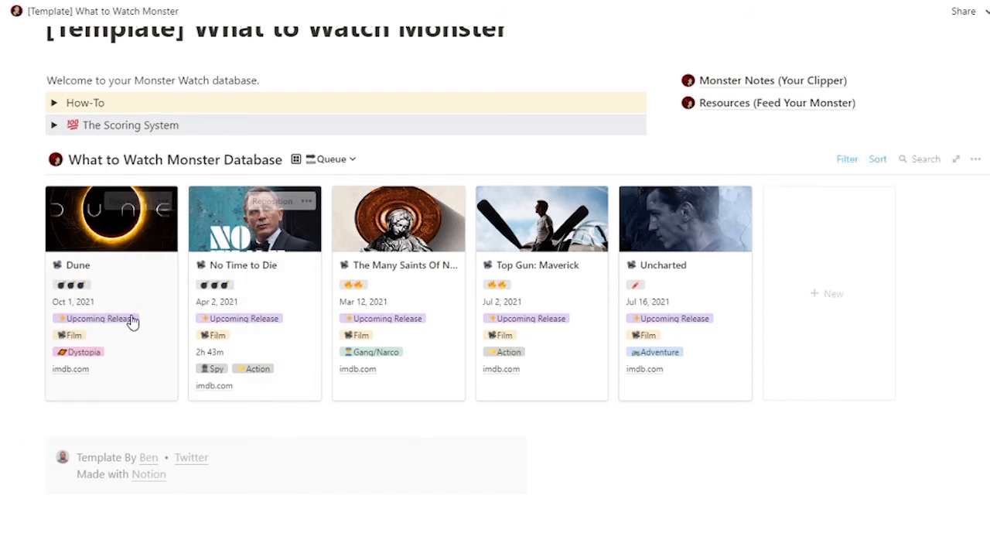
mouse_move(270, 349)
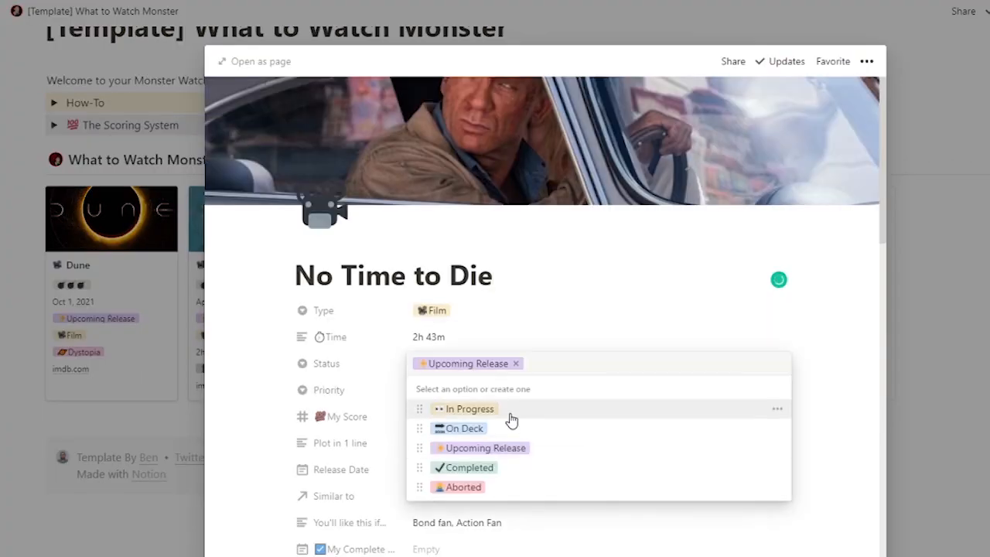
Switch No Time to Die's Status to In Progress, then back to Upcoming Release
left_click(468, 408)
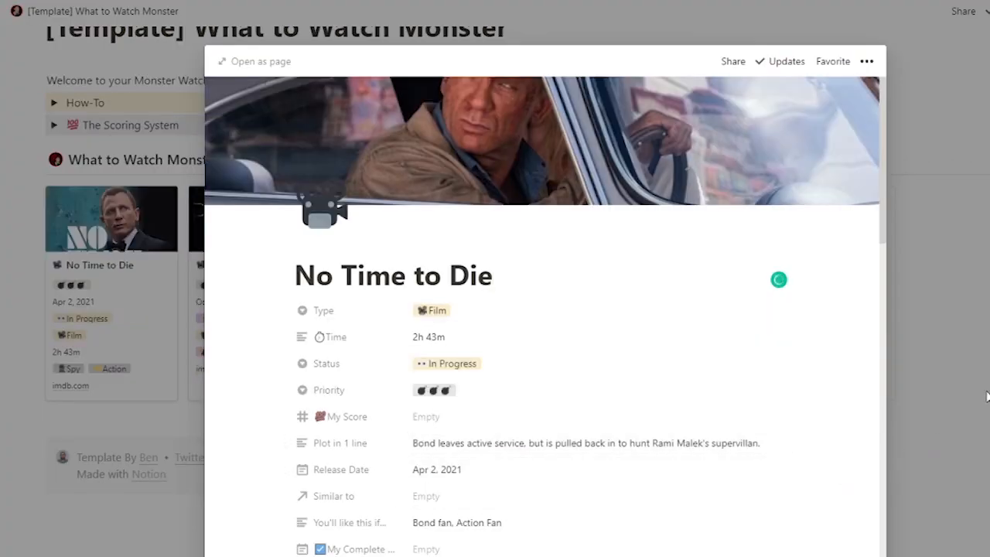
left_click(982, 397)
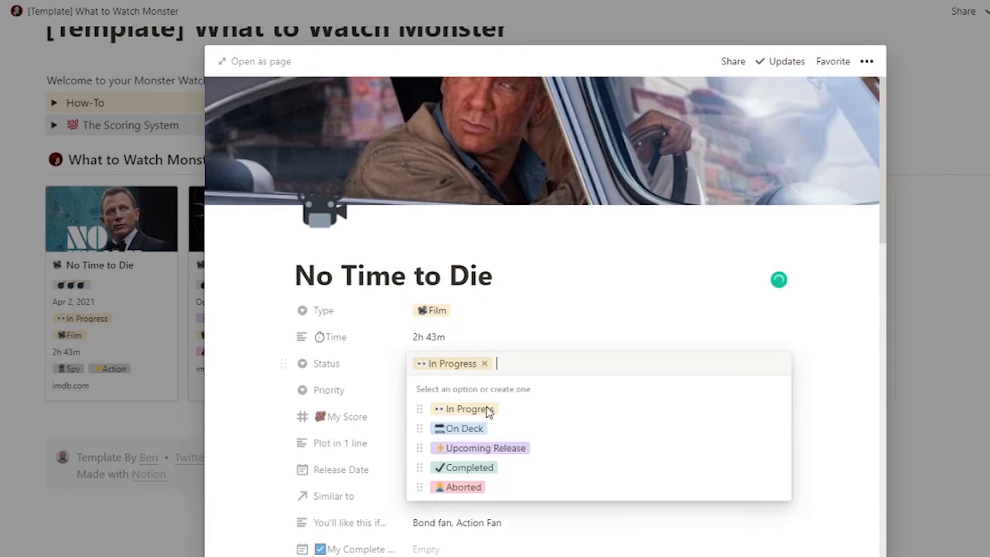
left_click(484, 447)
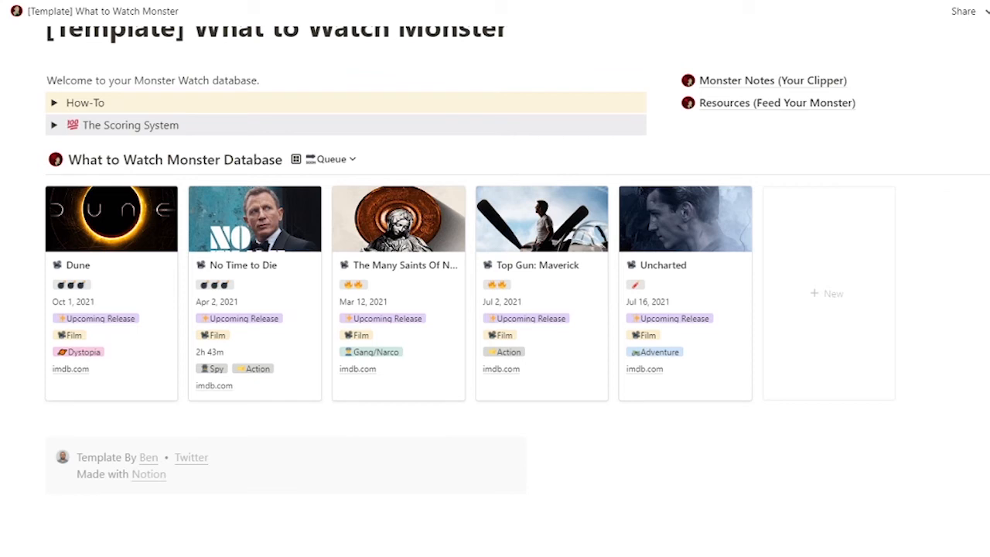
Create a new database entry from the Series Template and scroll down to its Episodes section
left_click(834, 293)
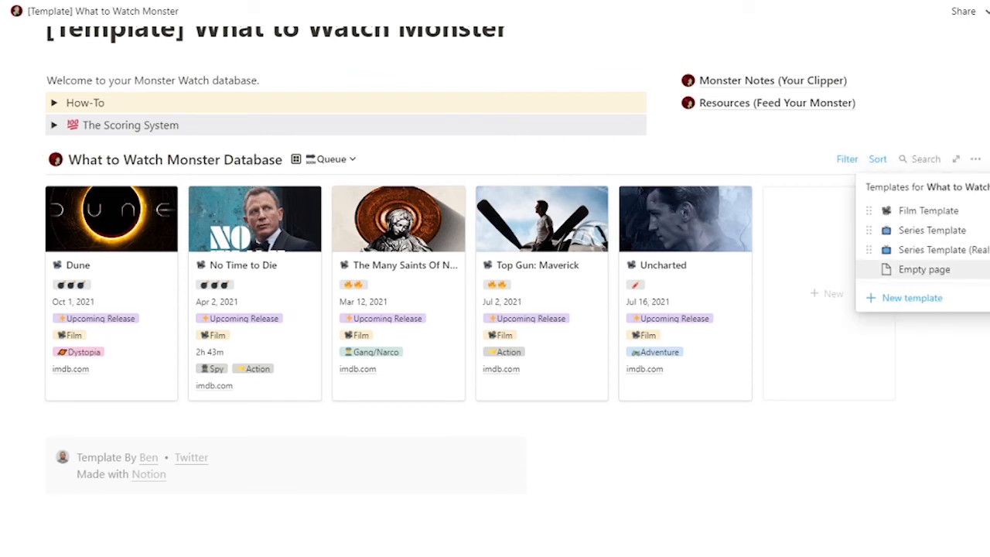
left_click(924, 269)
type("Test")
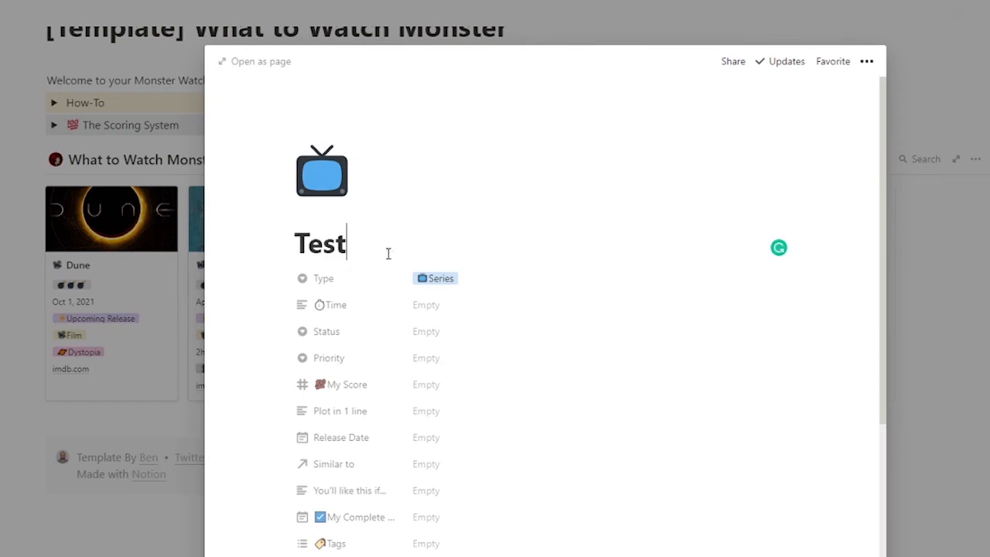
scroll("down", 3)
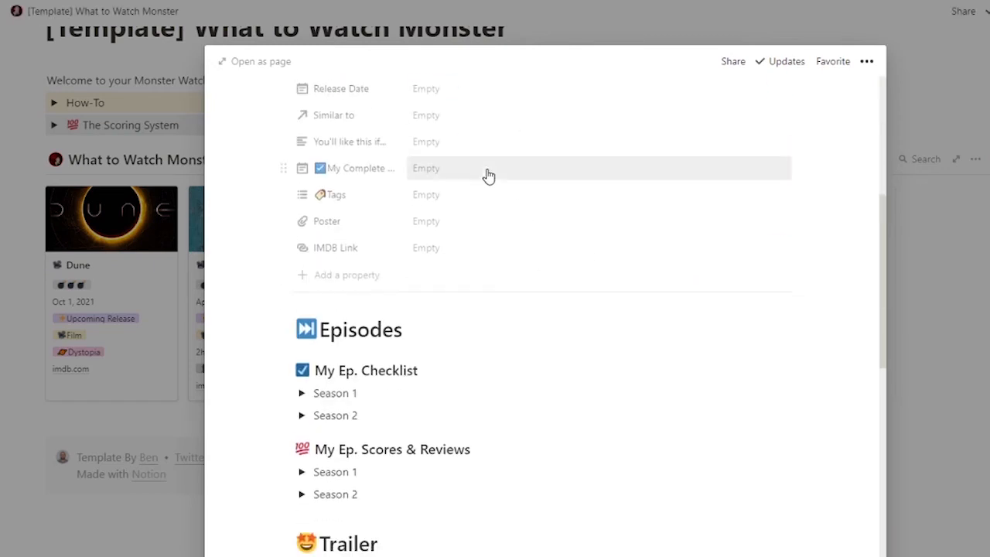
scroll("down", 3)
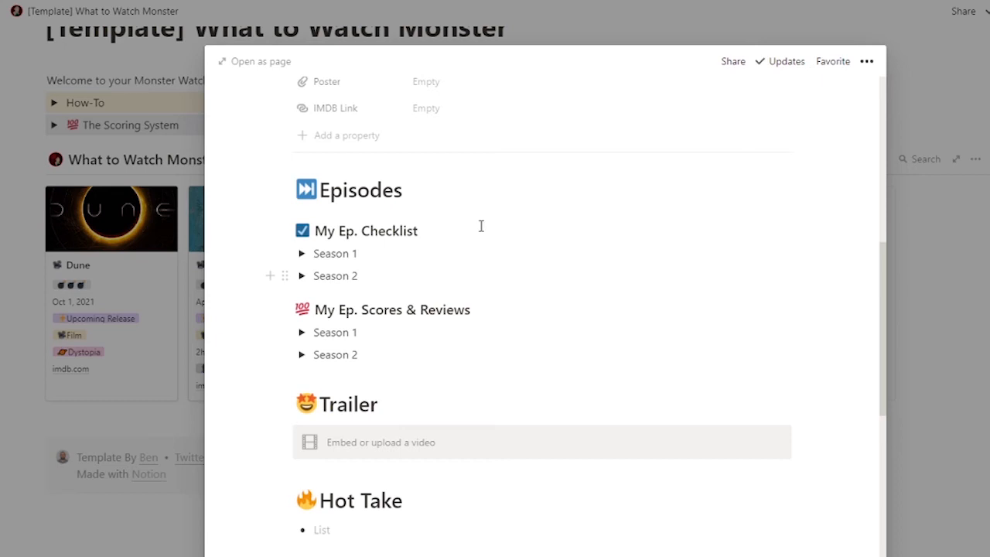
mouse_move(387, 251)
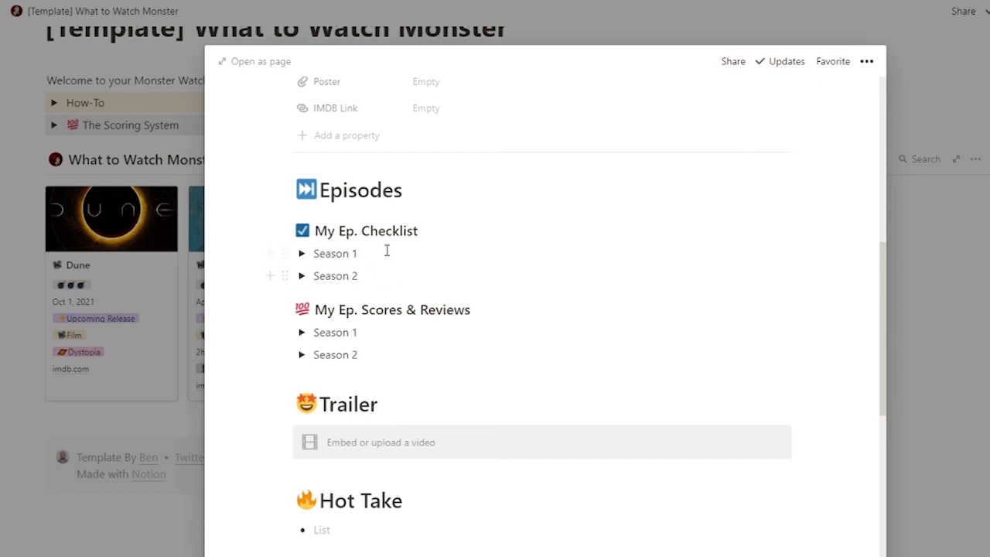
Expand the Season 1 episode checklist, mark its first episodes watched, and toggle the list
left_click(301, 253)
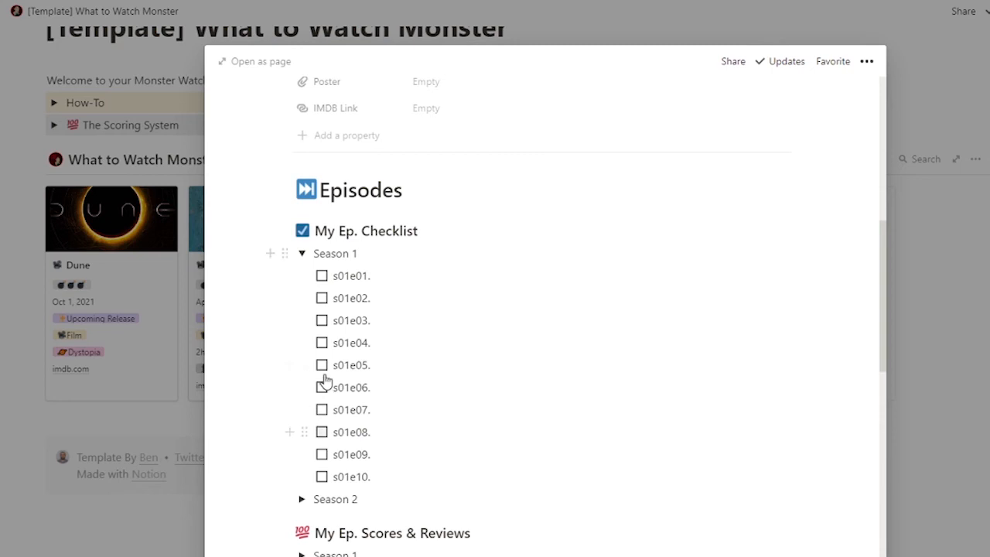
left_click(321, 321)
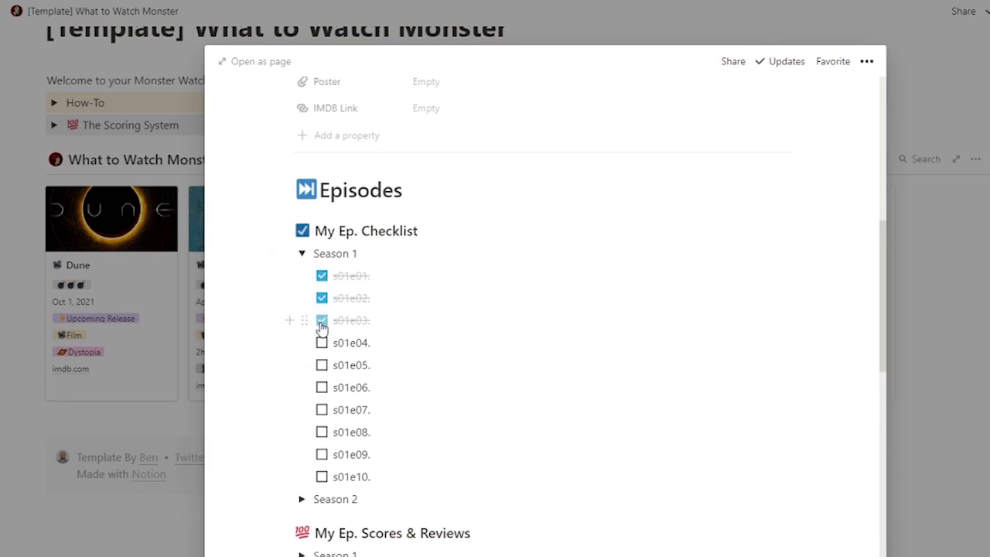
left_click(302, 253)
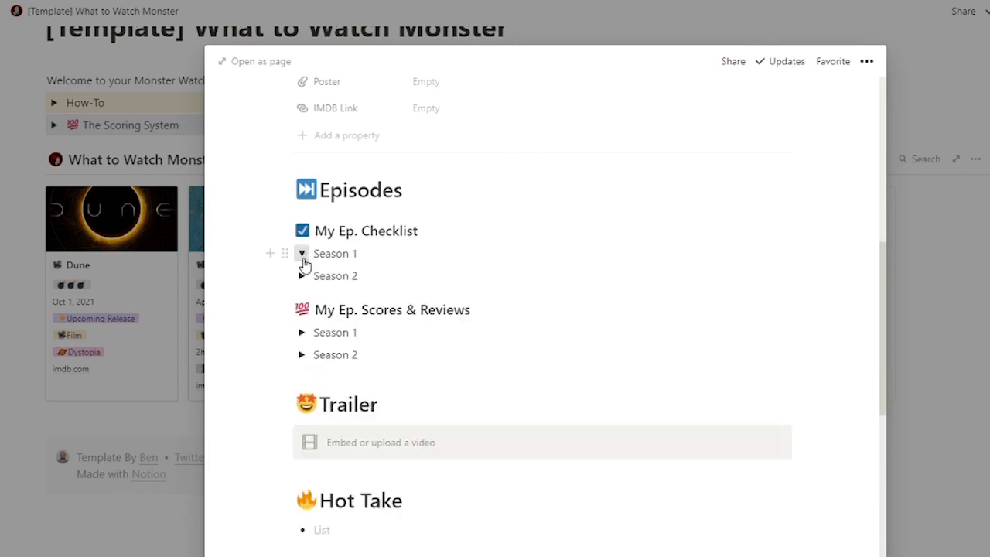
left_click(302, 253)
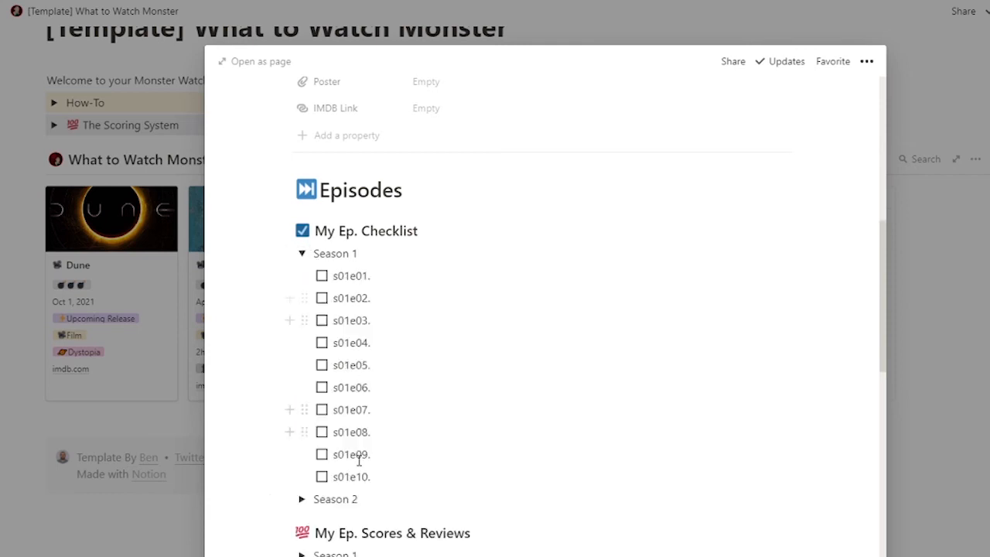
left_click(303, 253)
type("Season 3")
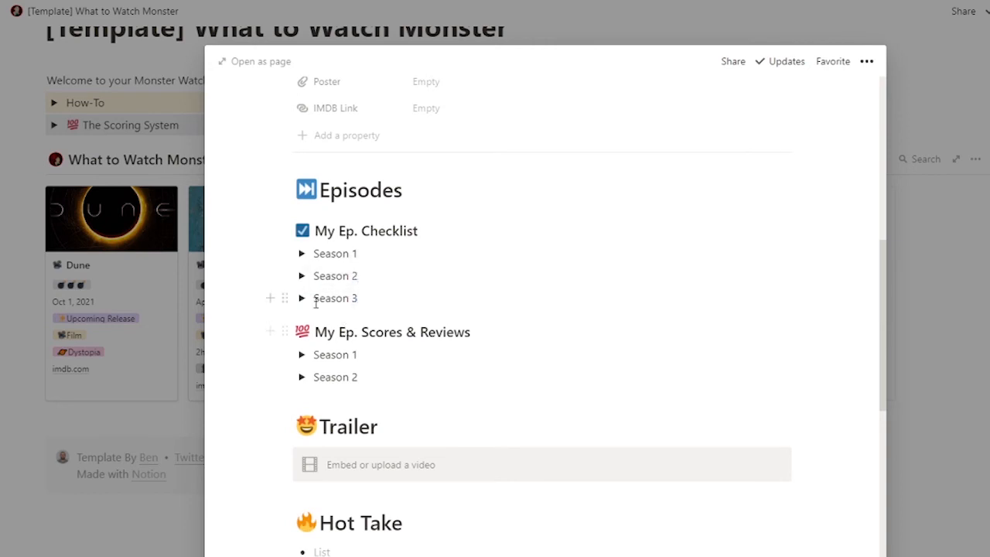
Expand Season 1 of the episode scores & reviews and add the nested note 'This episode ..' under s01e01
left_click(302, 298)
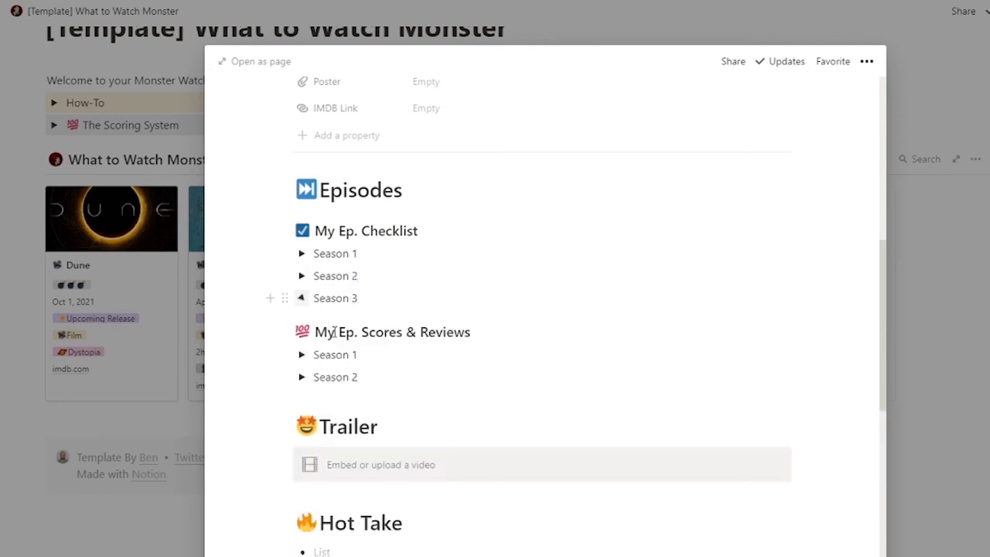
scroll("down", 3)
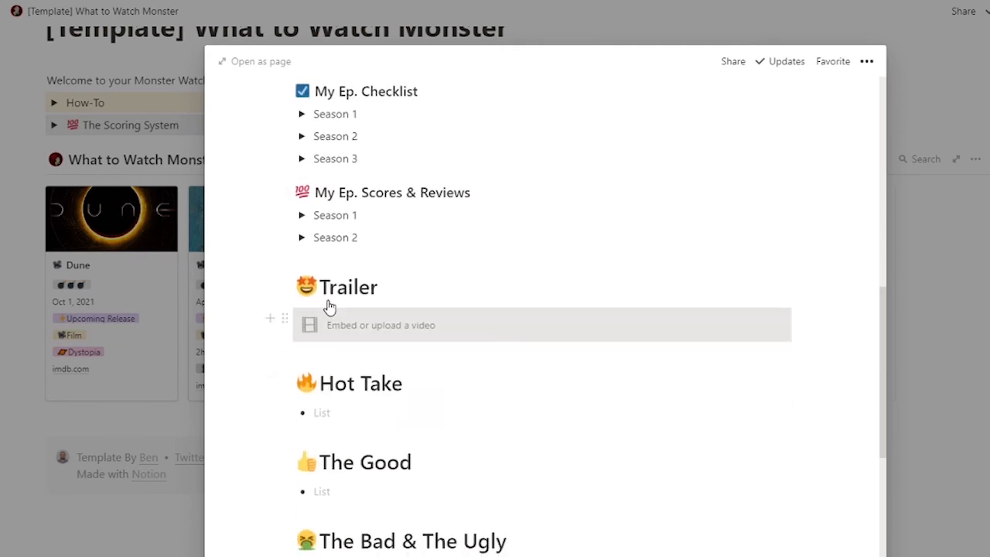
left_click(303, 215)
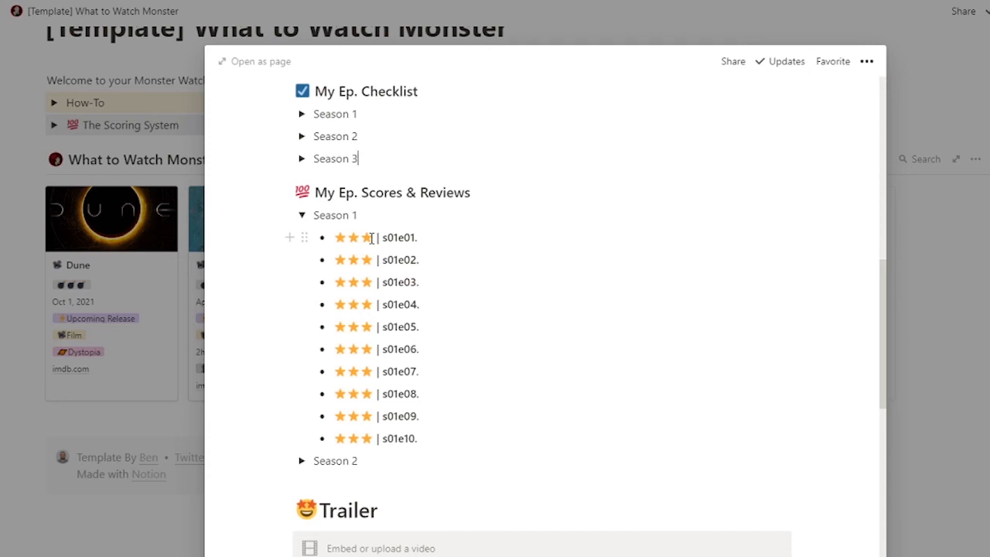
key("Enter")
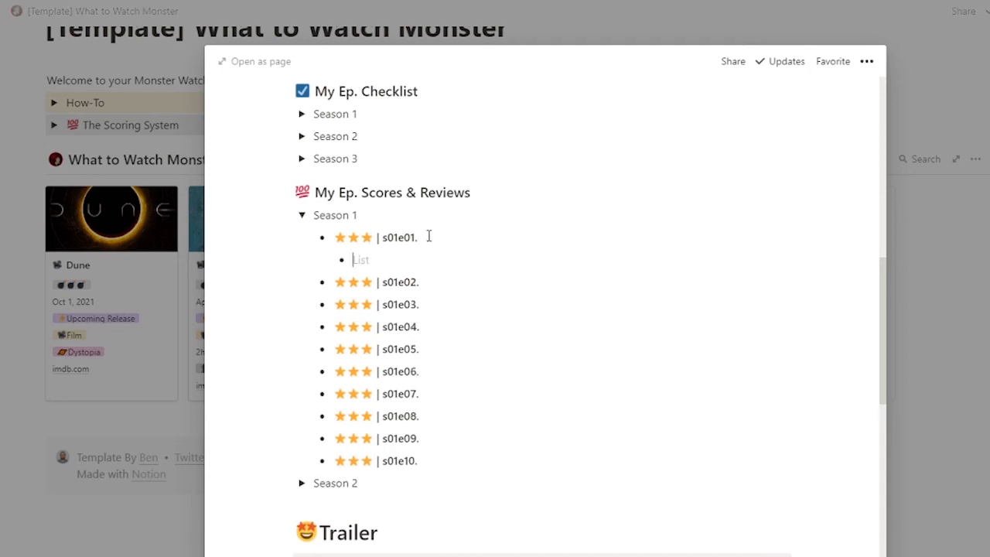
type("This episo")
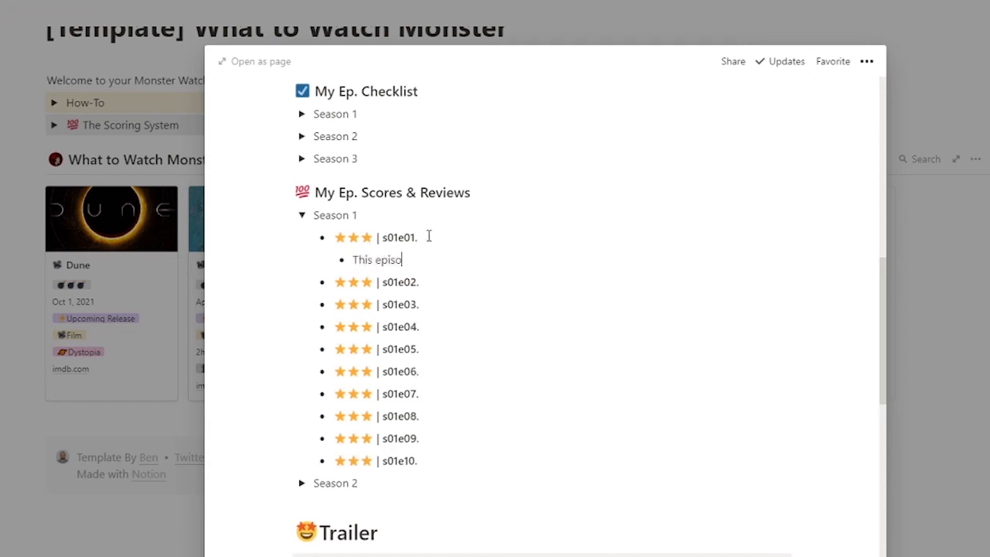
type("de ..")
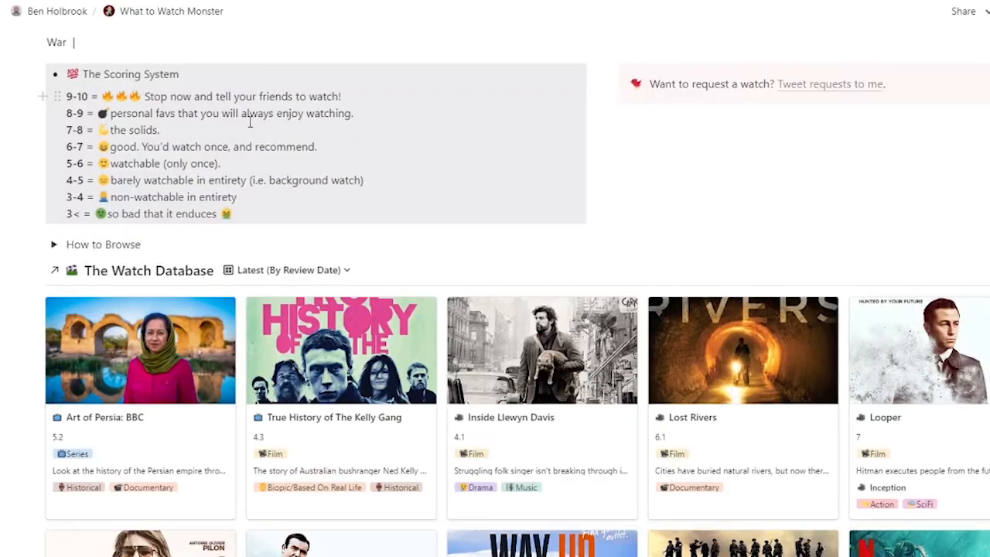
Collapse Band of Brothers' Season 1 episode checklist and expand Season 1 of its scores
scroll("down", 3)
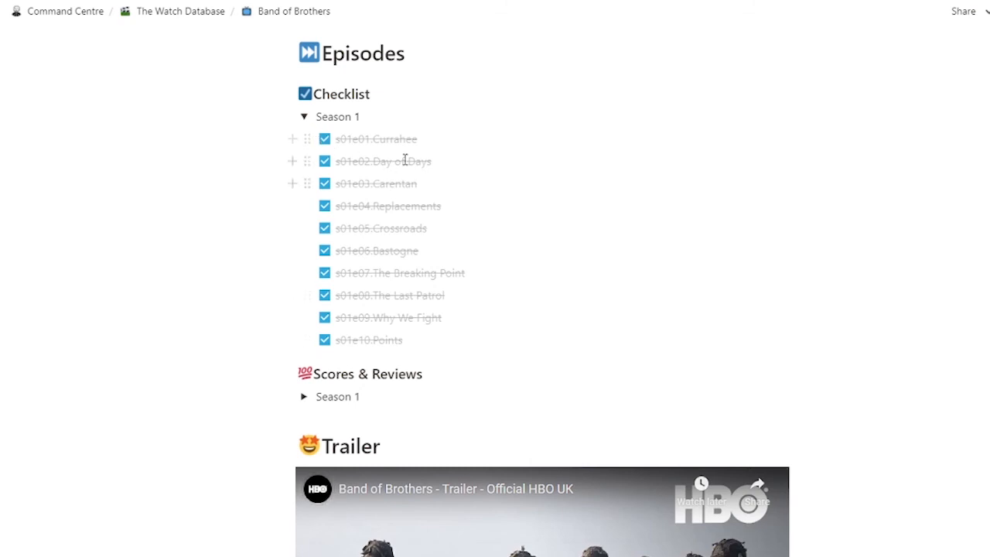
left_click(304, 116)
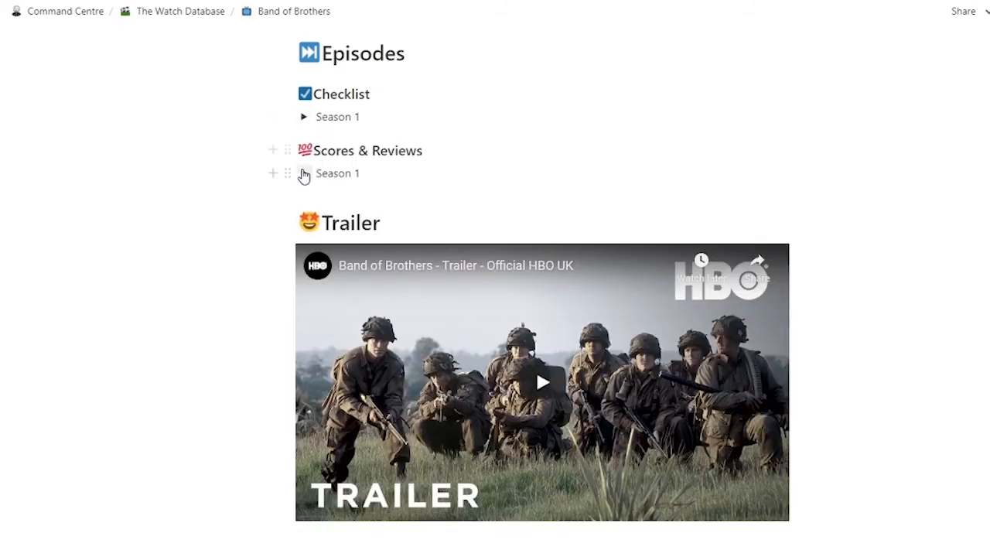
left_click(304, 174)
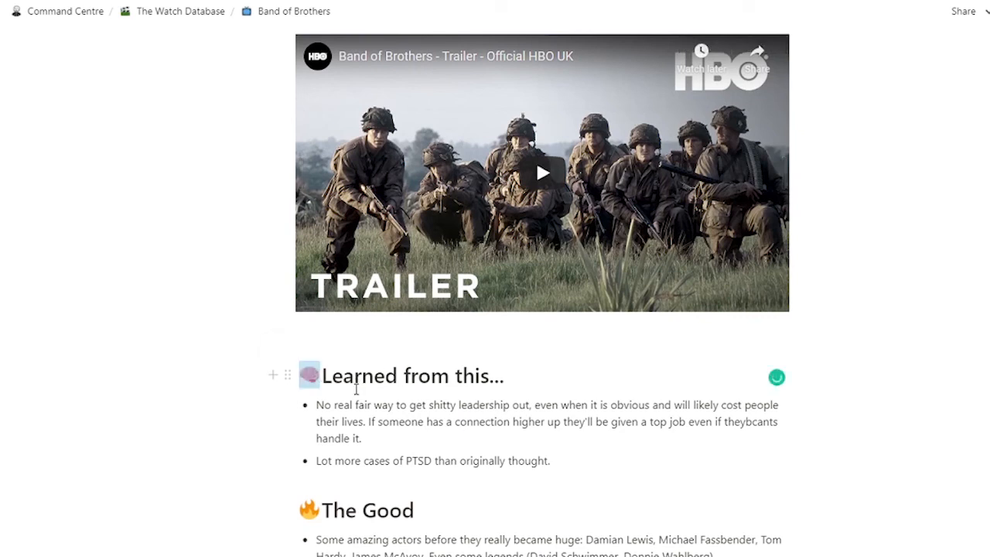
mouse_move(754, 262)
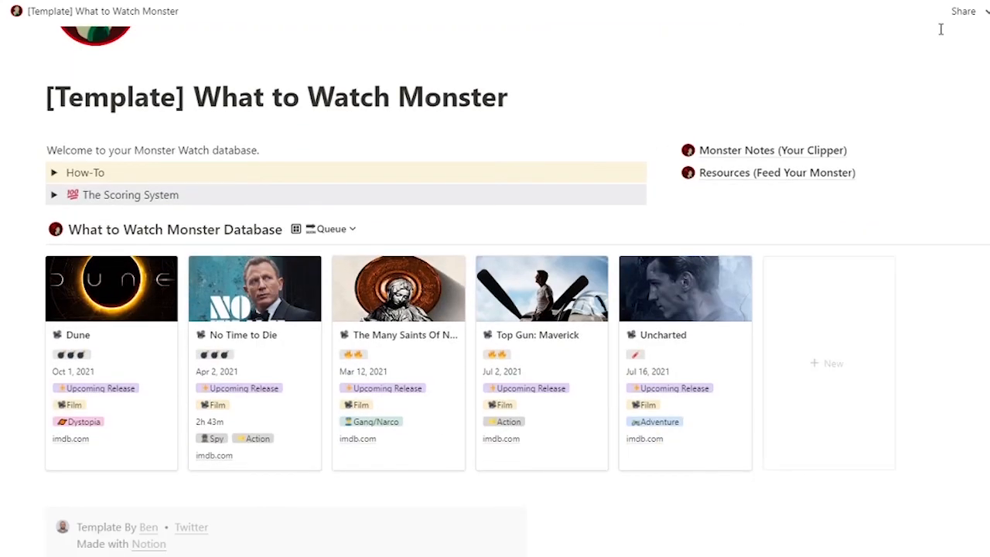
mouse_move(827, 134)
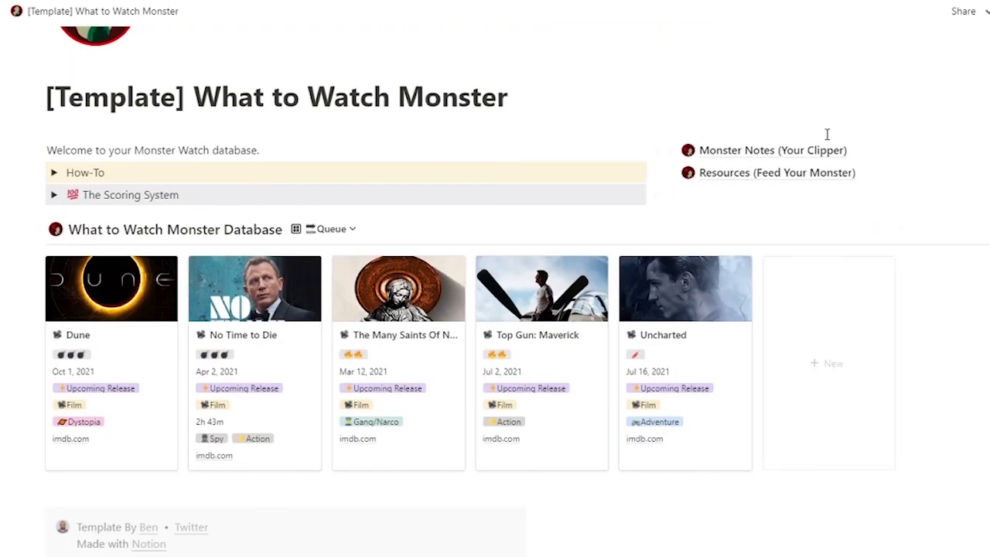
left_click(773, 150)
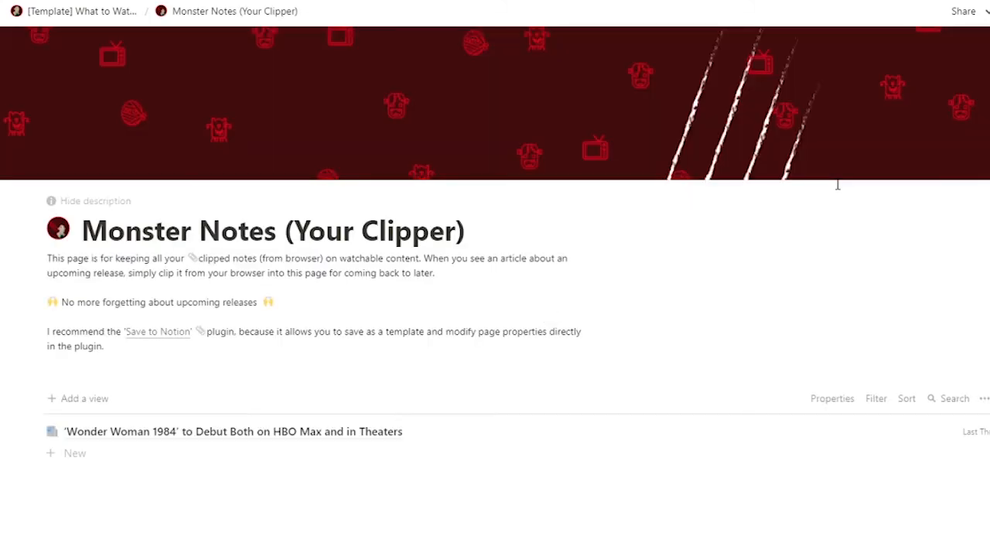
mouse_move(823, 184)
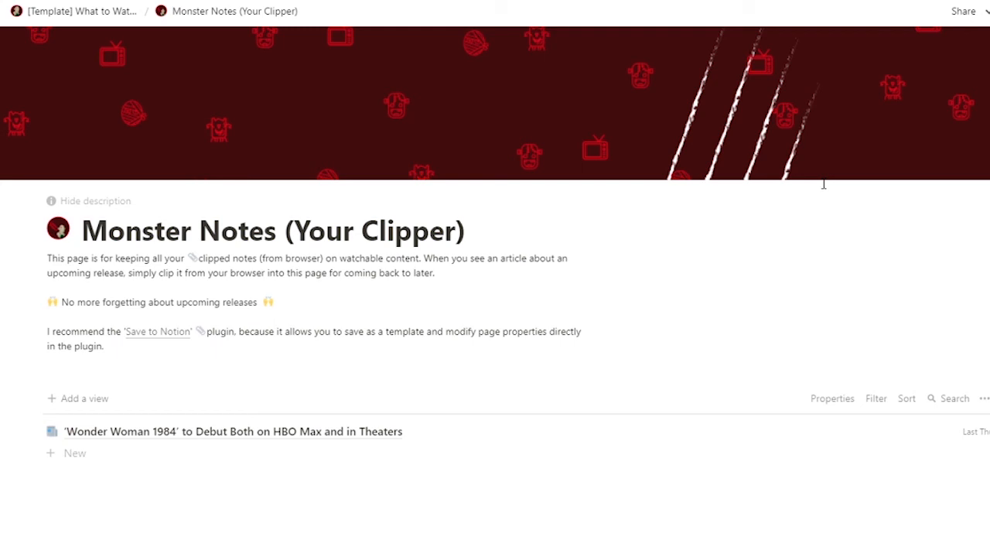
mouse_move(852, 82)
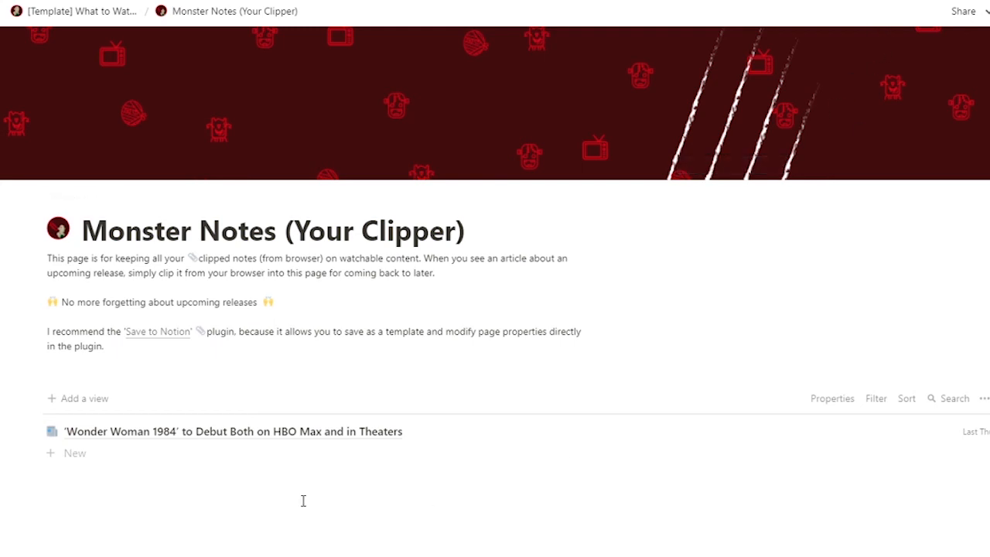
mouse_move(414, 473)
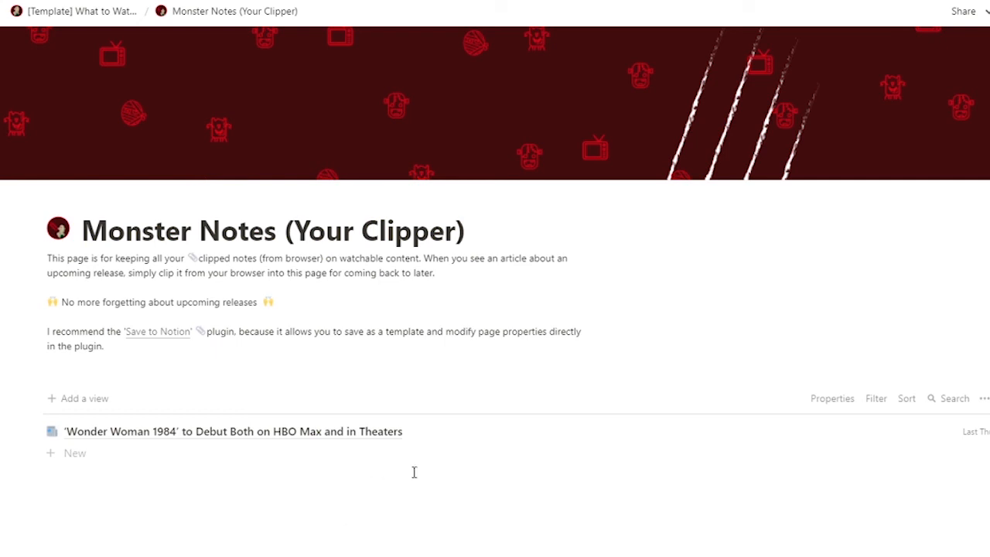
left_click(233, 431)
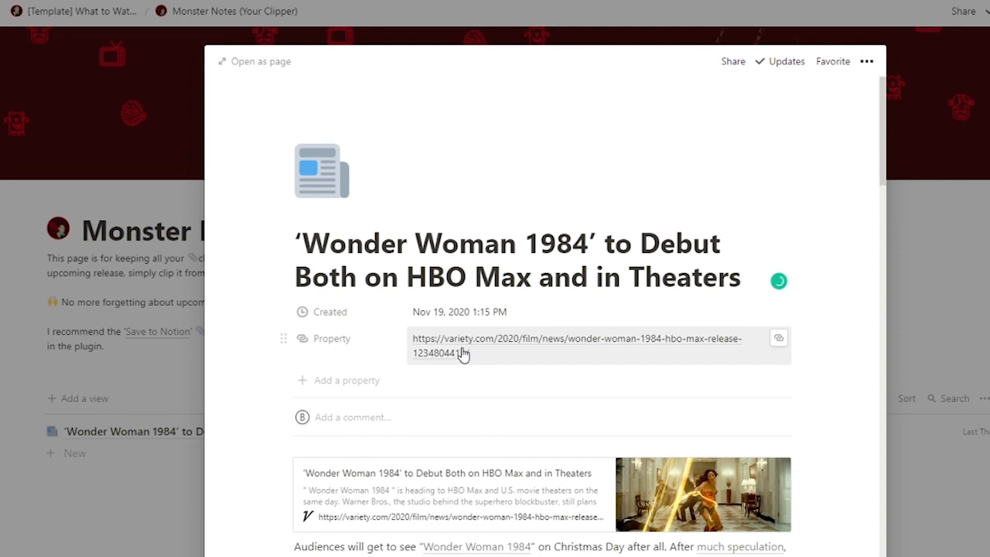
scroll("down", 3)
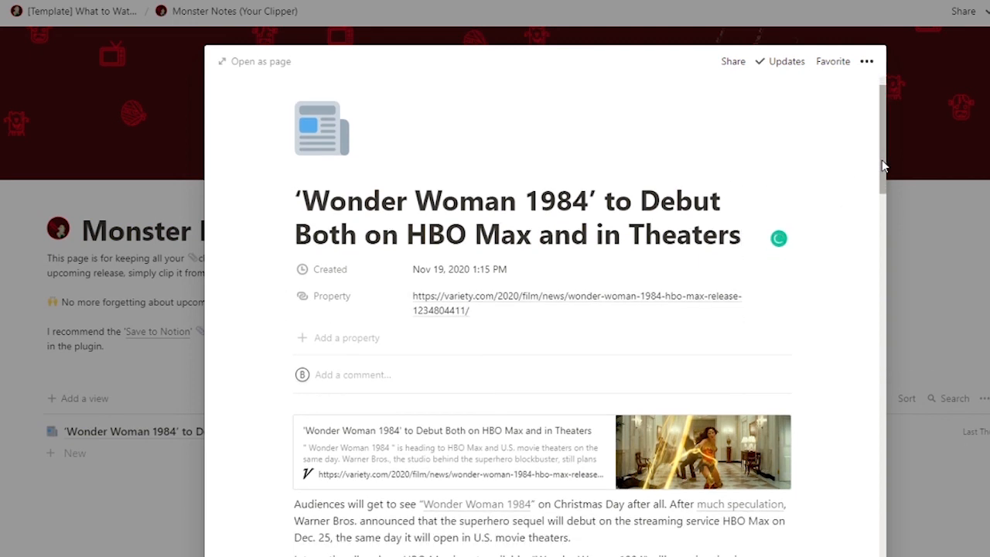
scroll("down", 3)
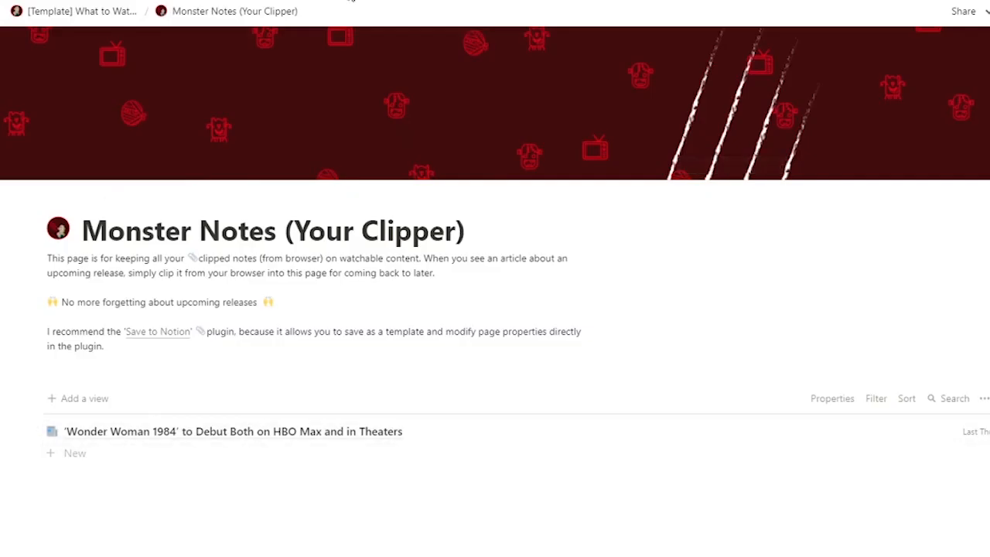
left_click(233, 430)
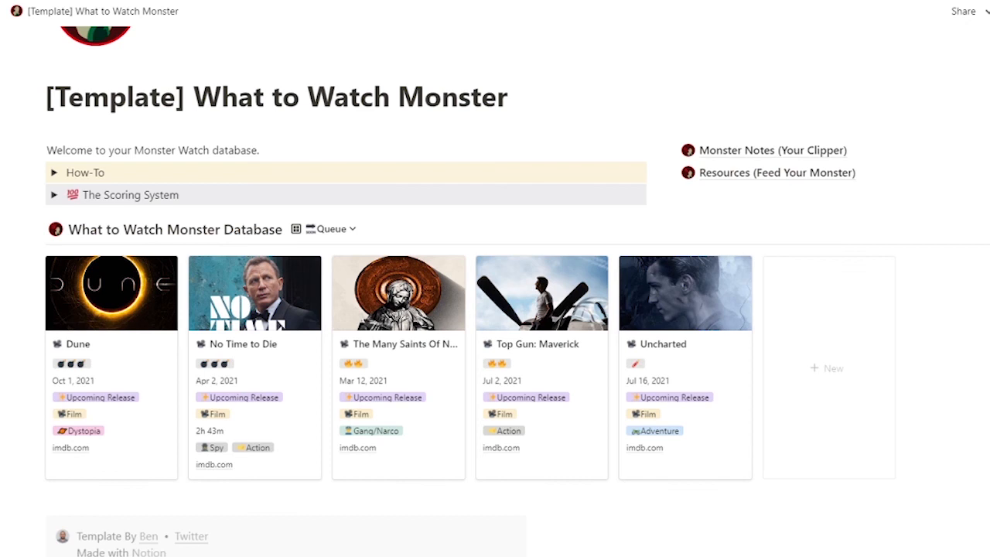
mouse_move(724, 173)
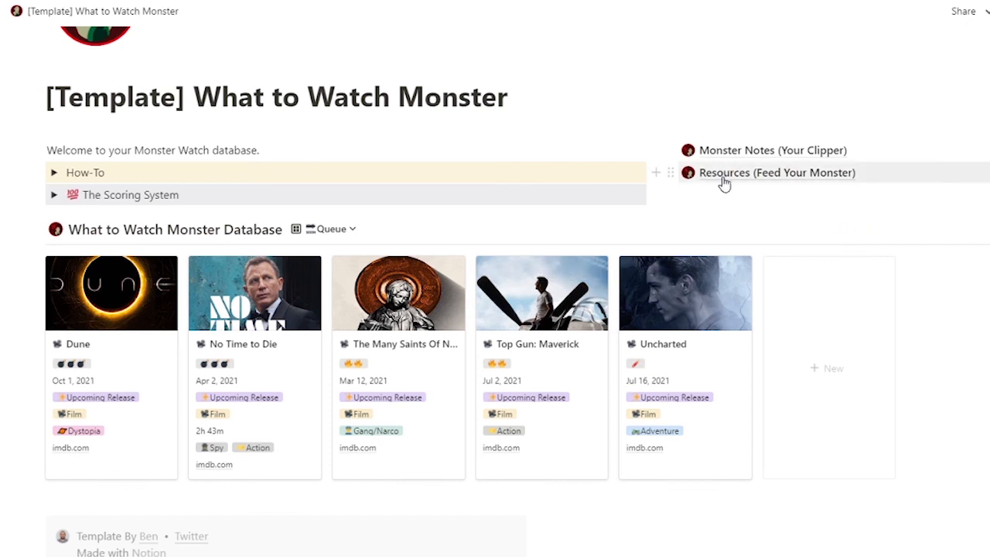
left_click(777, 172)
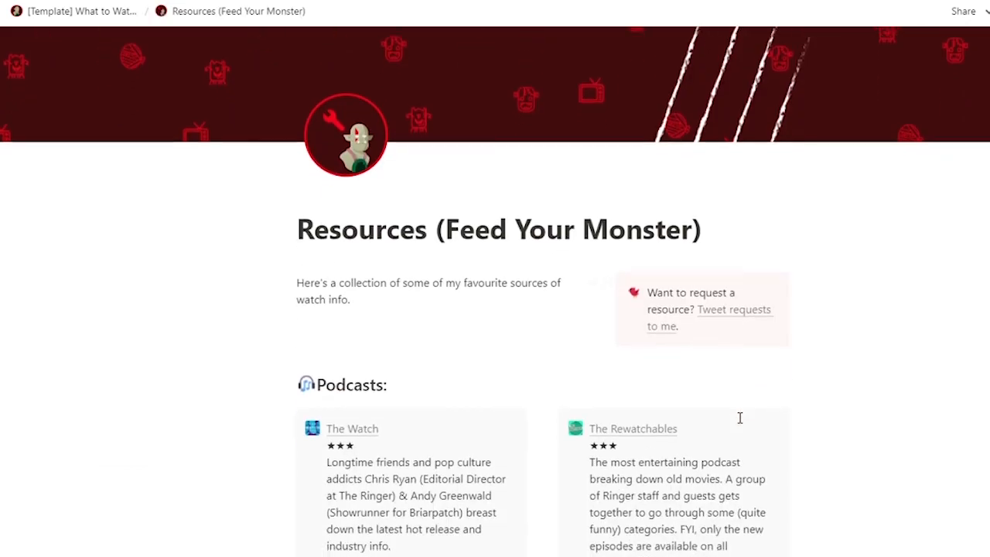
scroll("down", 3)
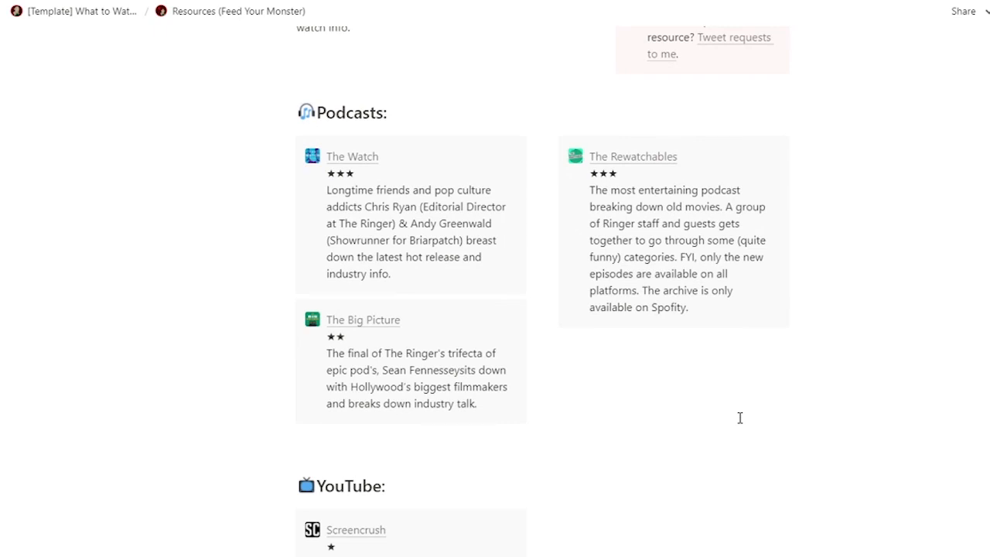
mouse_move(465, 198)
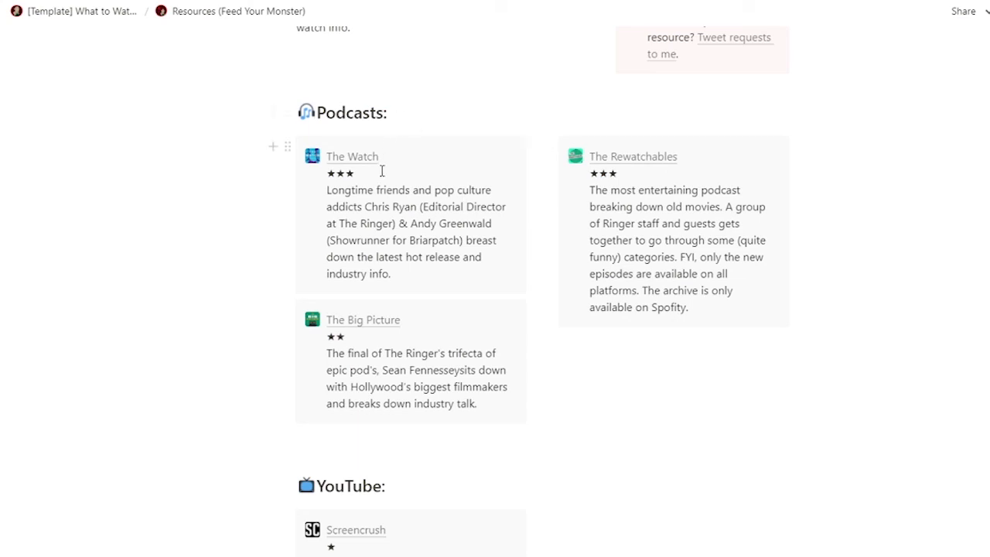
mouse_move(407, 143)
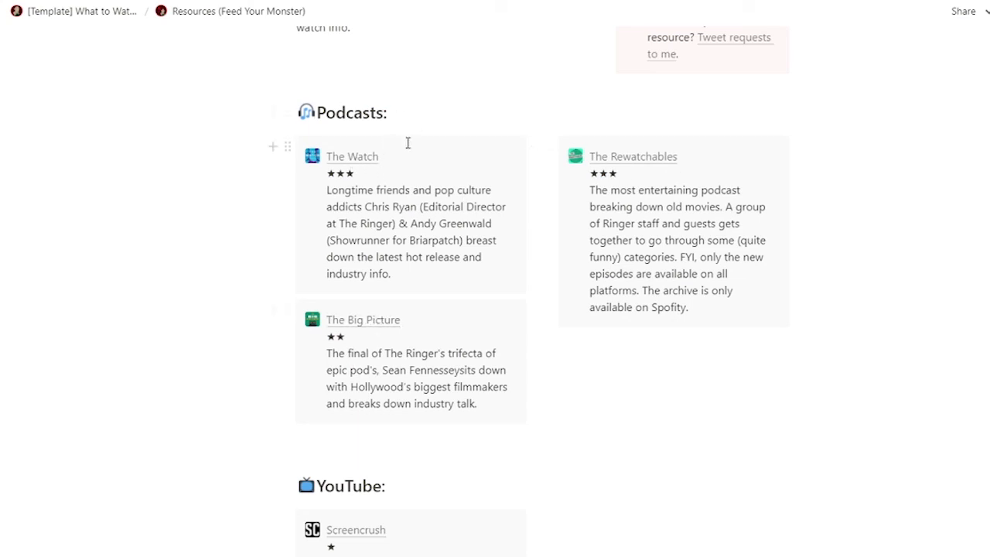
scroll("down", 3)
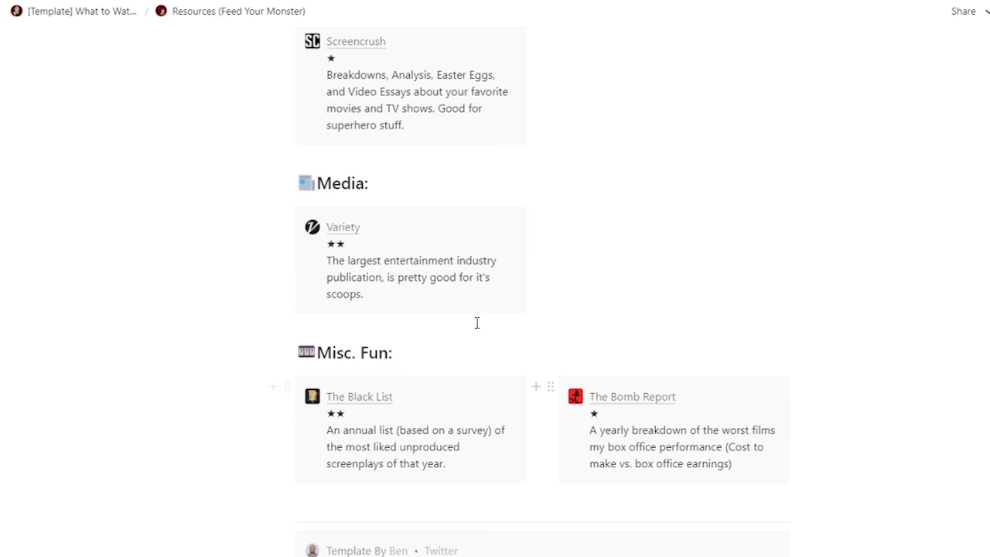
scroll("down", 3)
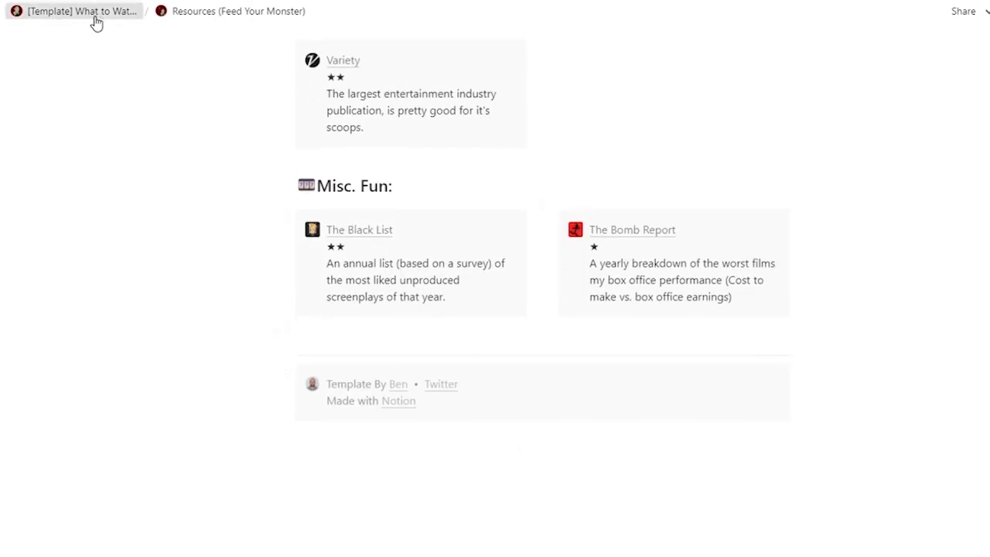
left_click(83, 11)
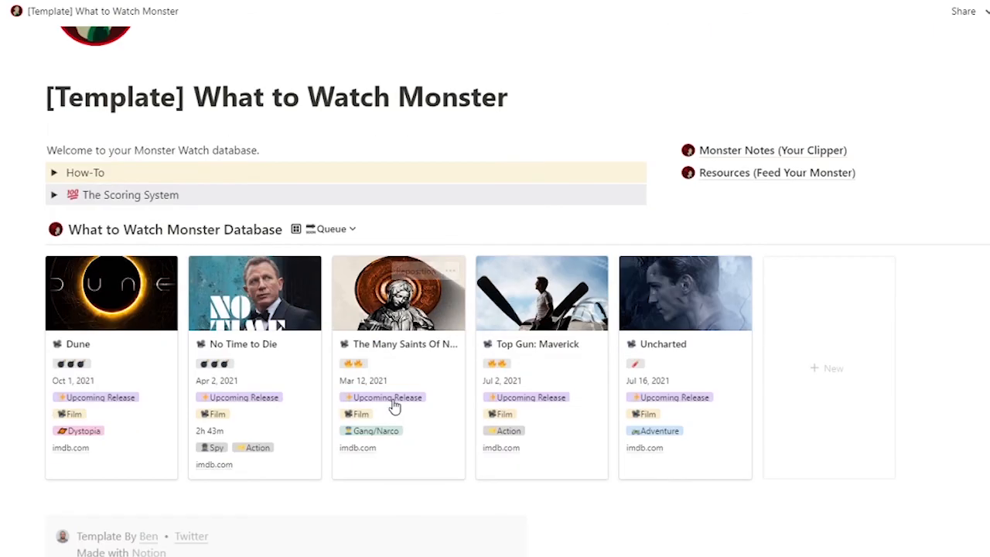
scroll("down", 3)
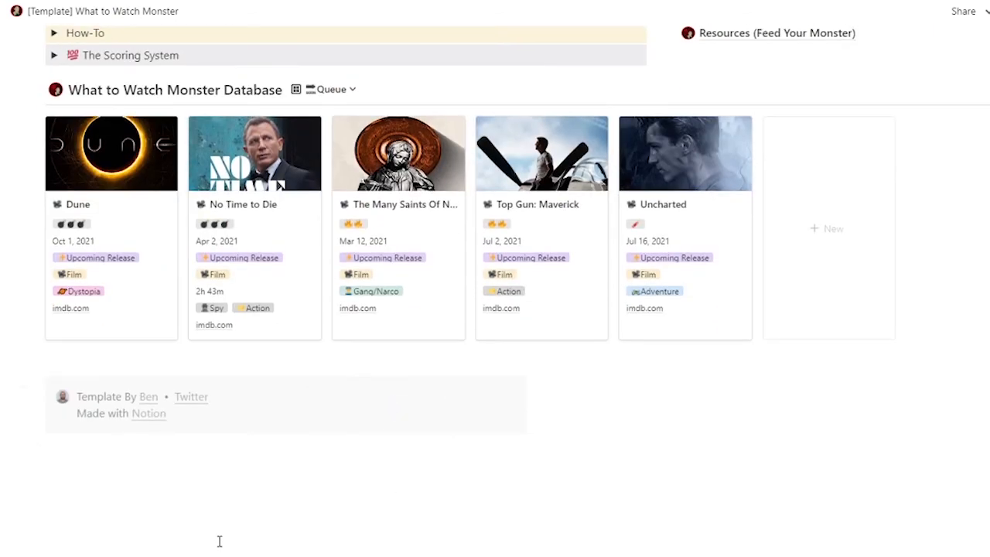